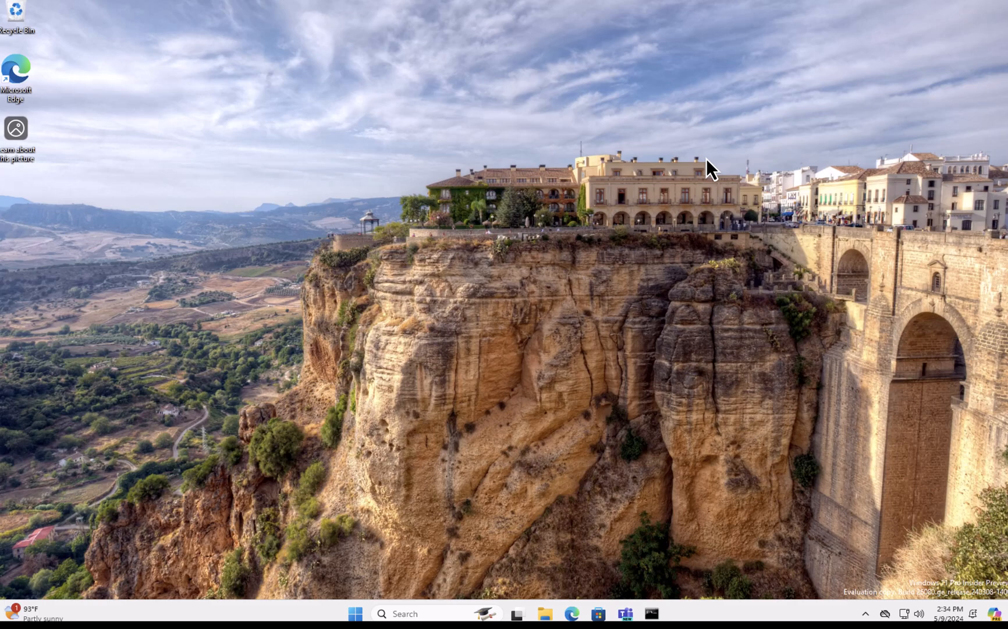
{"action": "mouse_move", "coordinate": [643, 485]}
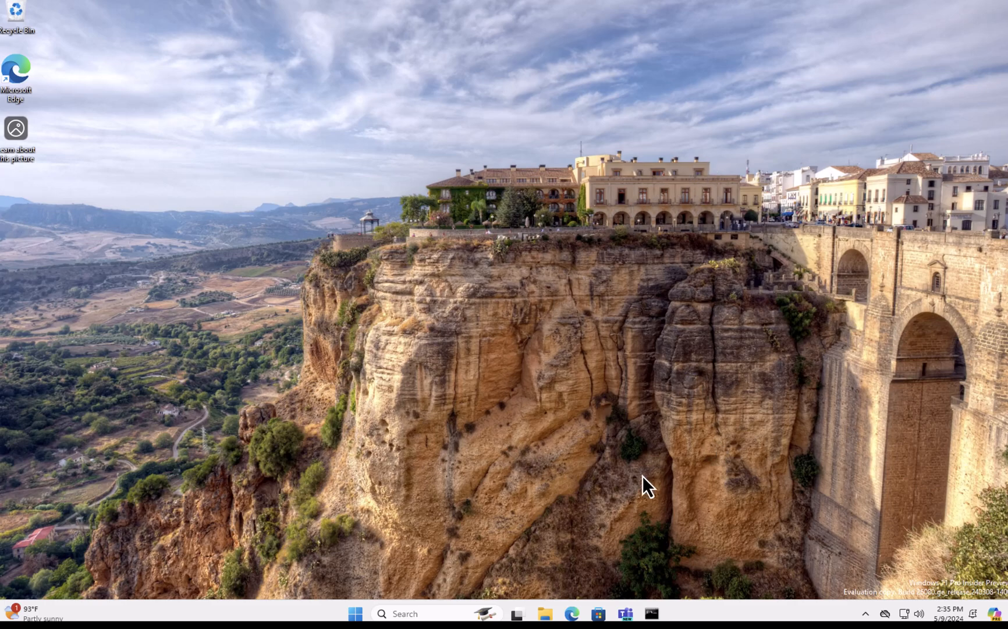
{"action": "mouse_move", "coordinate": [716, 403]}
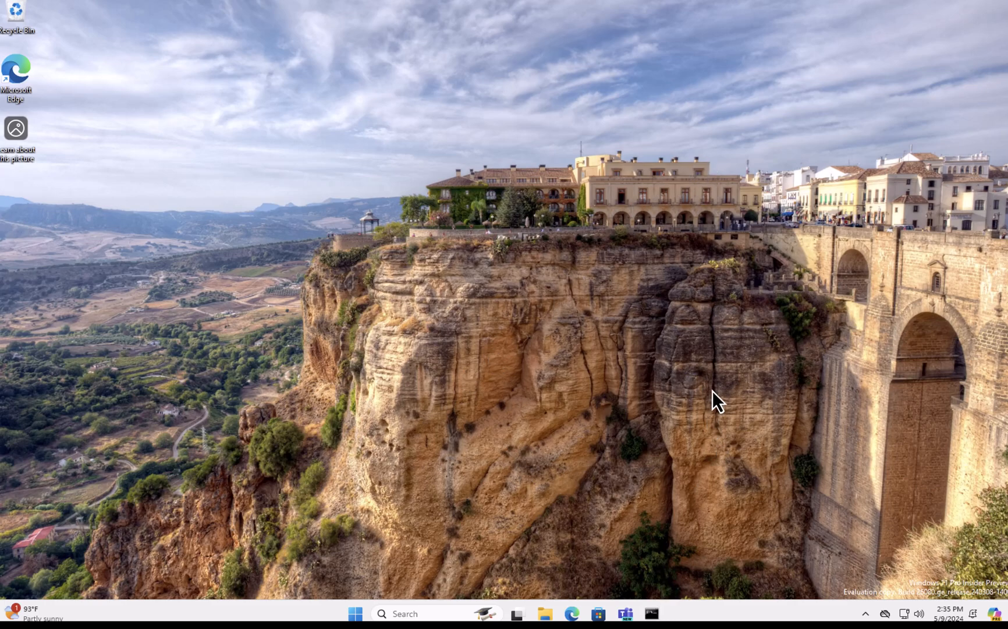
{"action": "mouse_move", "coordinate": [654, 627]}
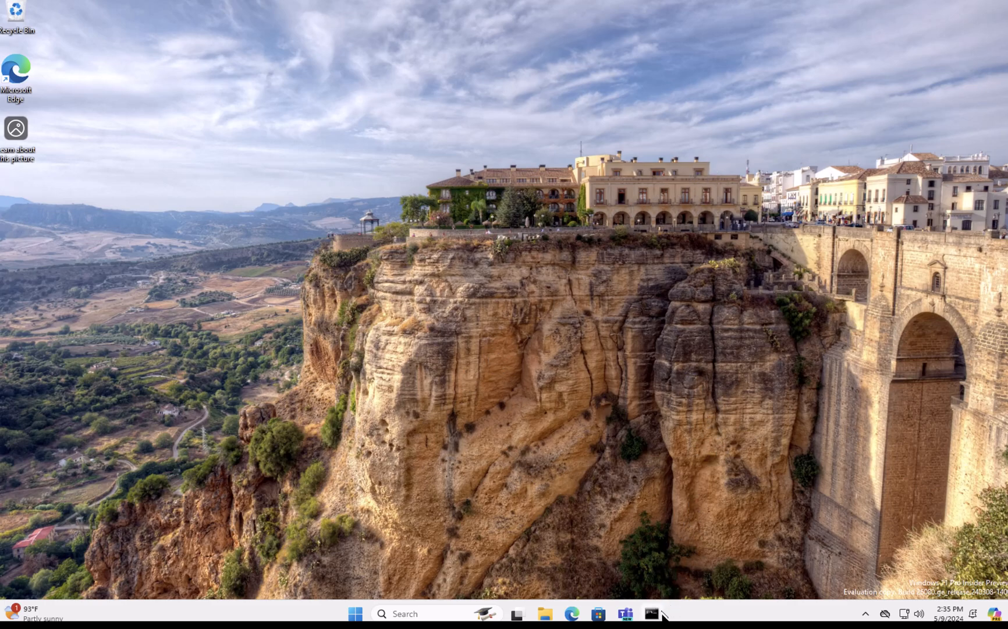
Check the Windows version with winver from a Command Prompt, then close both windows.
{"action": "left_click", "coordinate": [654, 626]}
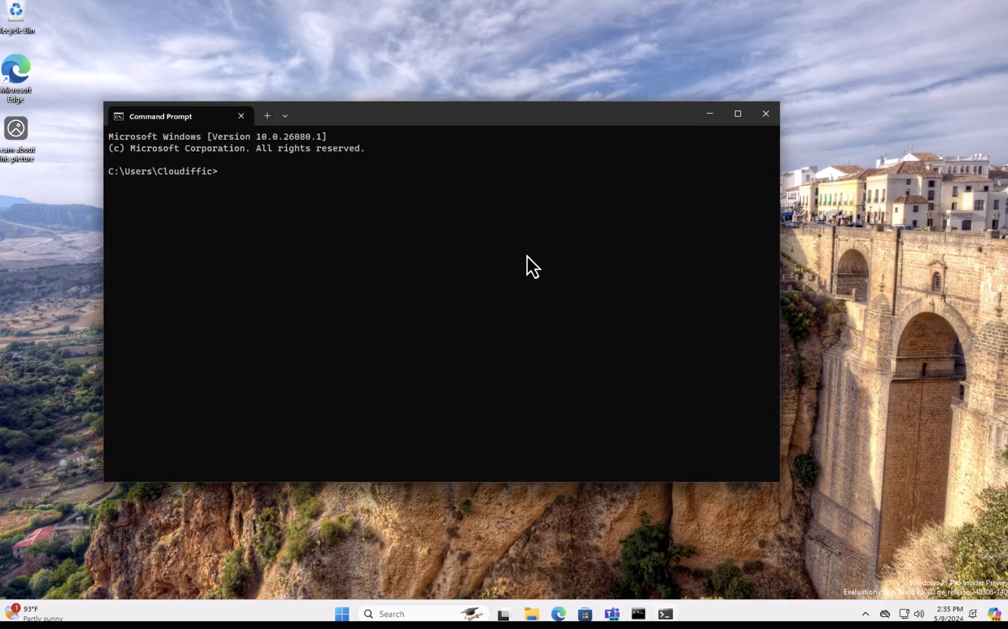
{"action": "type", "text": "winver"}
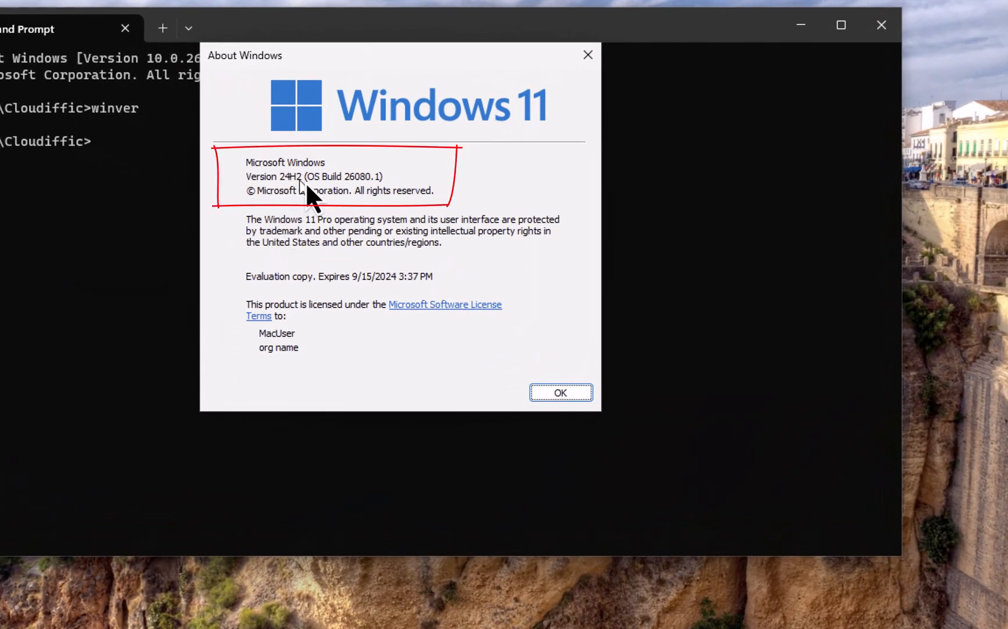
{"action": "mouse_move", "coordinate": [460, 212]}
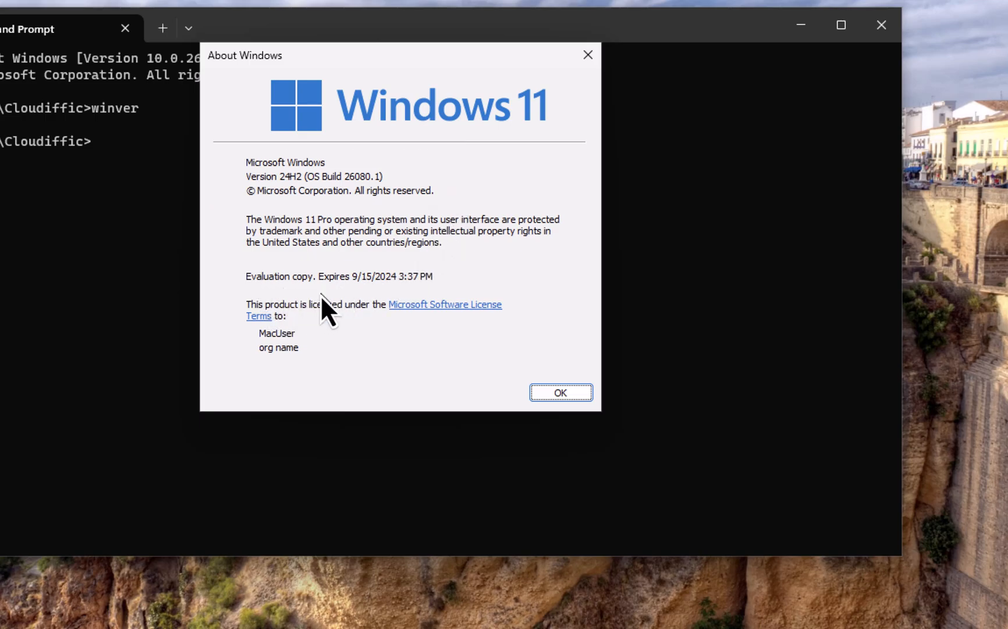
{"action": "mouse_move", "coordinate": [576, 88]}
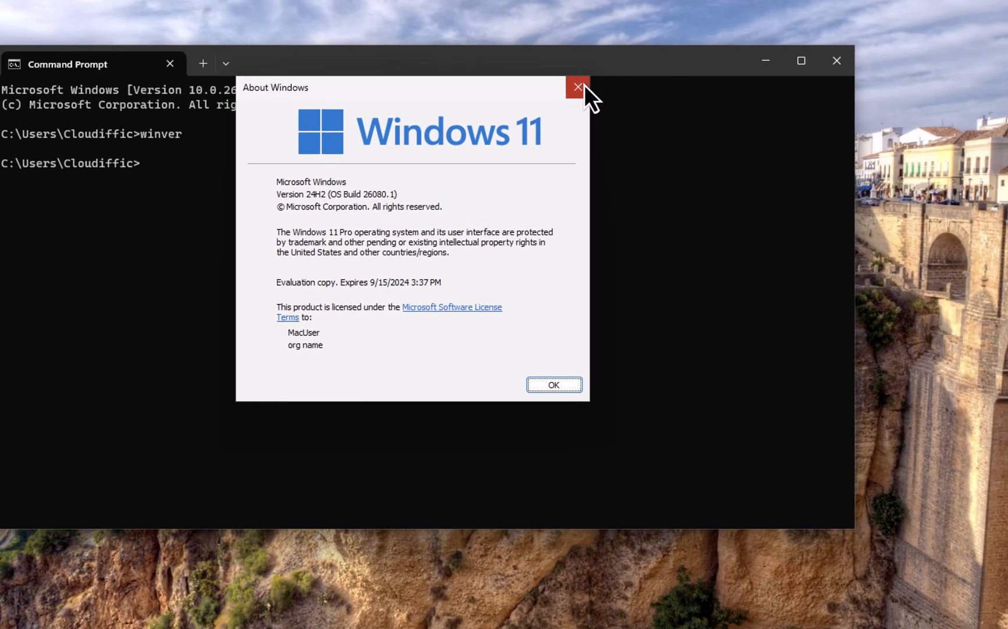
{"action": "left_click", "coordinate": [577, 86]}
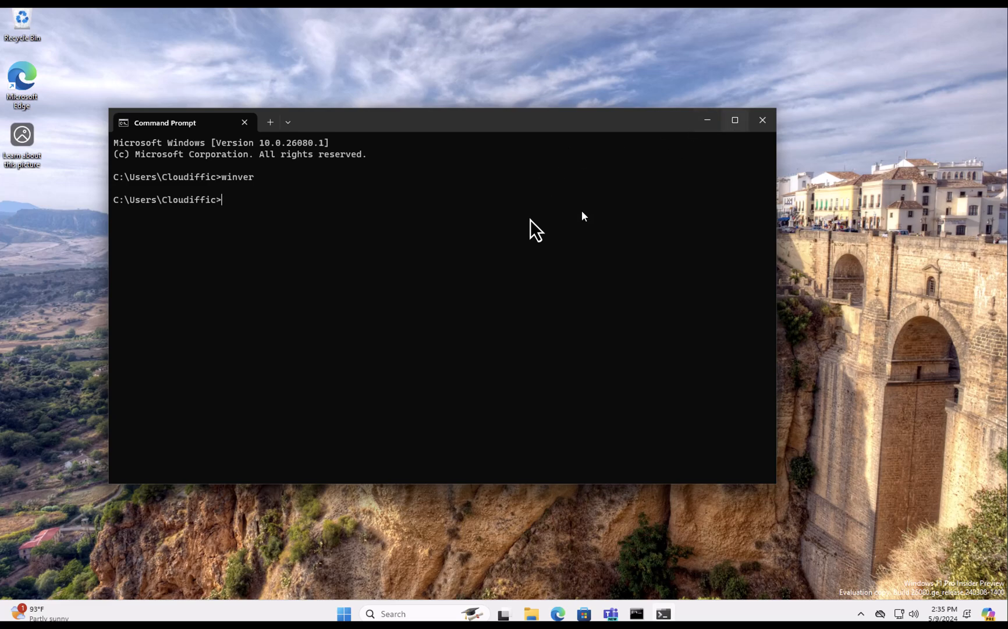
{"action": "mouse_move", "coordinate": [763, 120]}
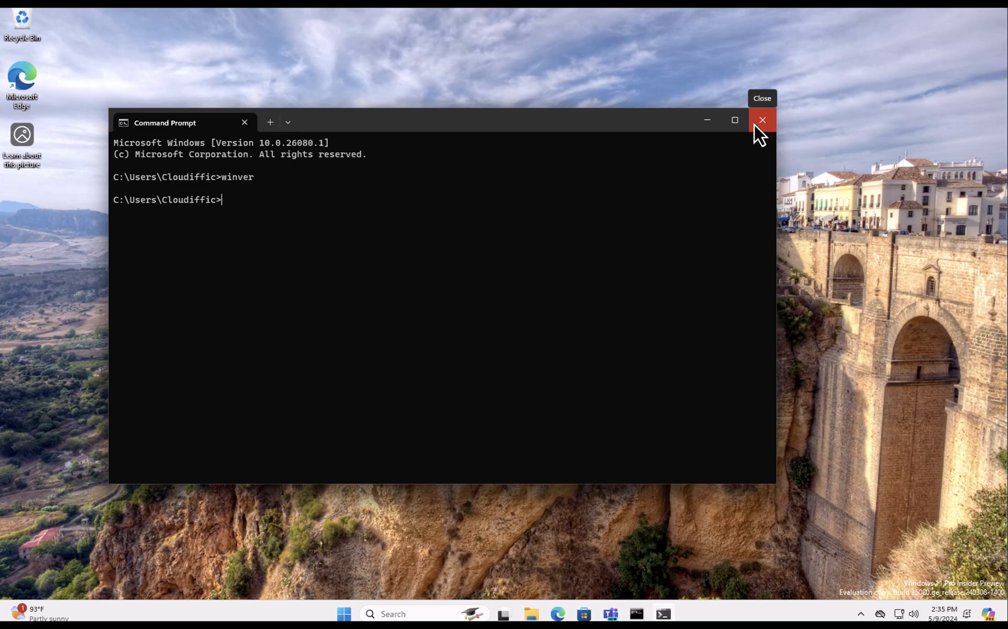
{"action": "left_click", "coordinate": [762, 120]}
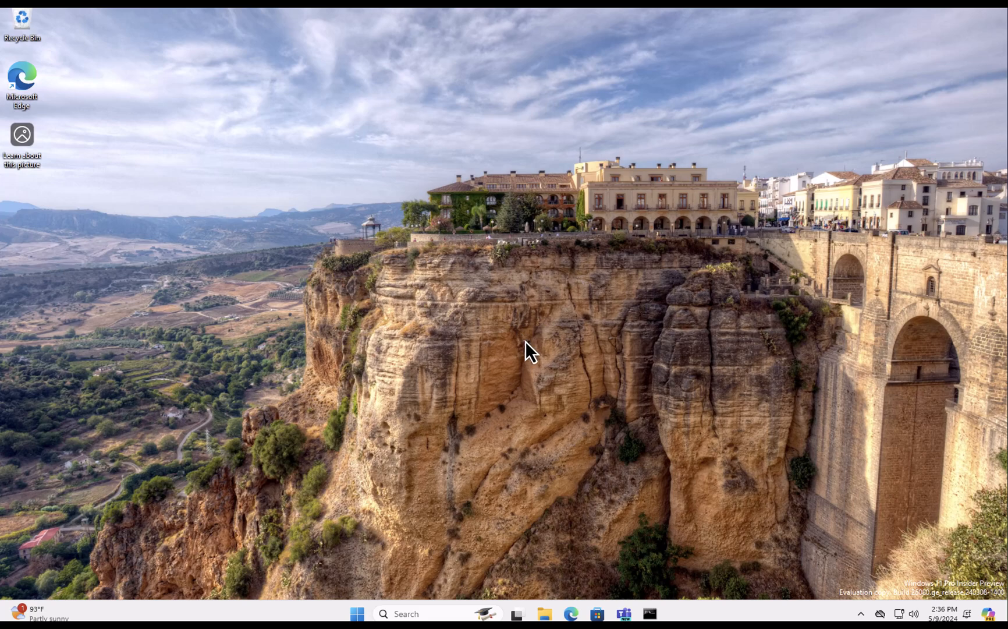
Navigate Settings to System > For developers and scroll to the Enable sudo option.
{"action": "left_click", "coordinate": [357, 612]}
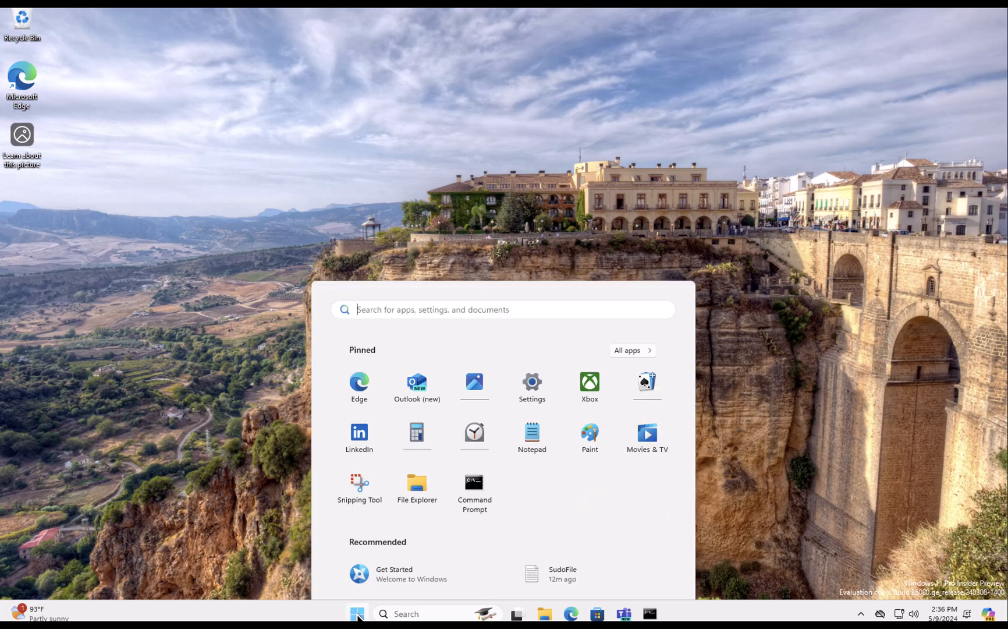
{"action": "left_click", "coordinate": [532, 382]}
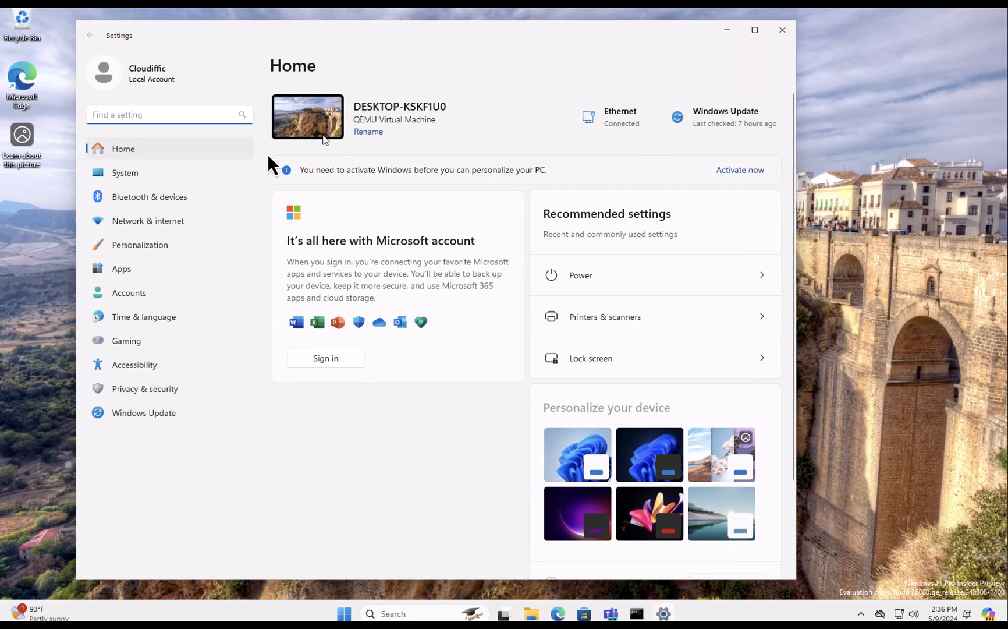
{"action": "left_click", "coordinate": [126, 172]}
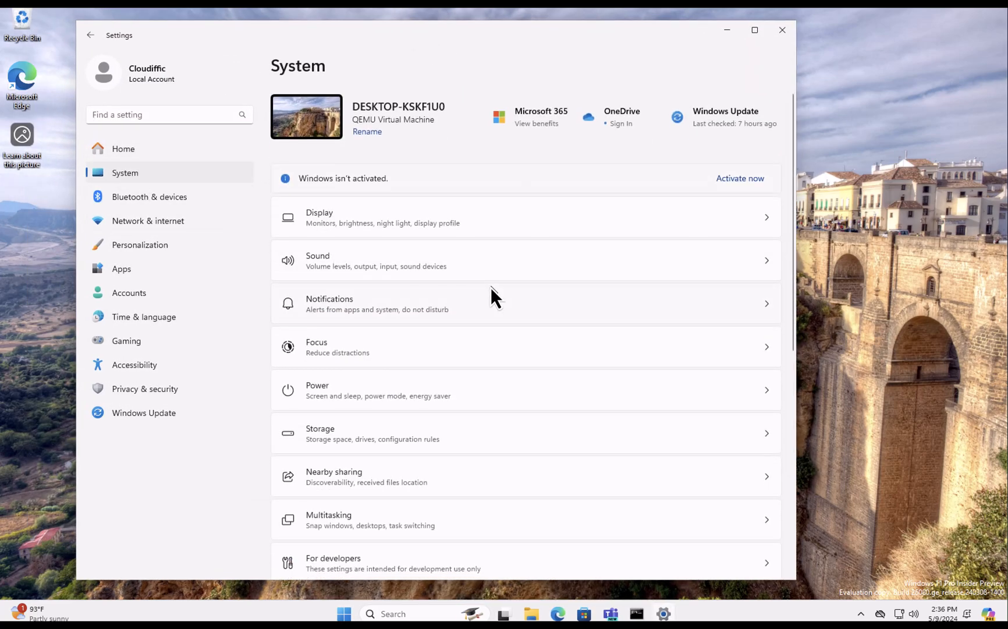
{"action": "scroll", "scroll_direction": "down", "scroll_amount": 3}
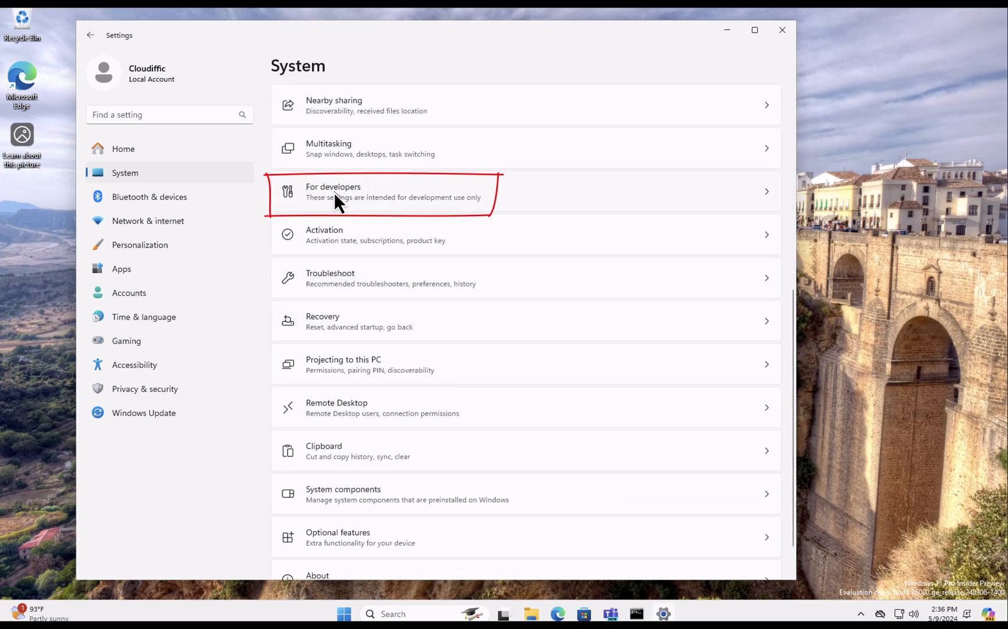
{"action": "left_click", "coordinate": [342, 198]}
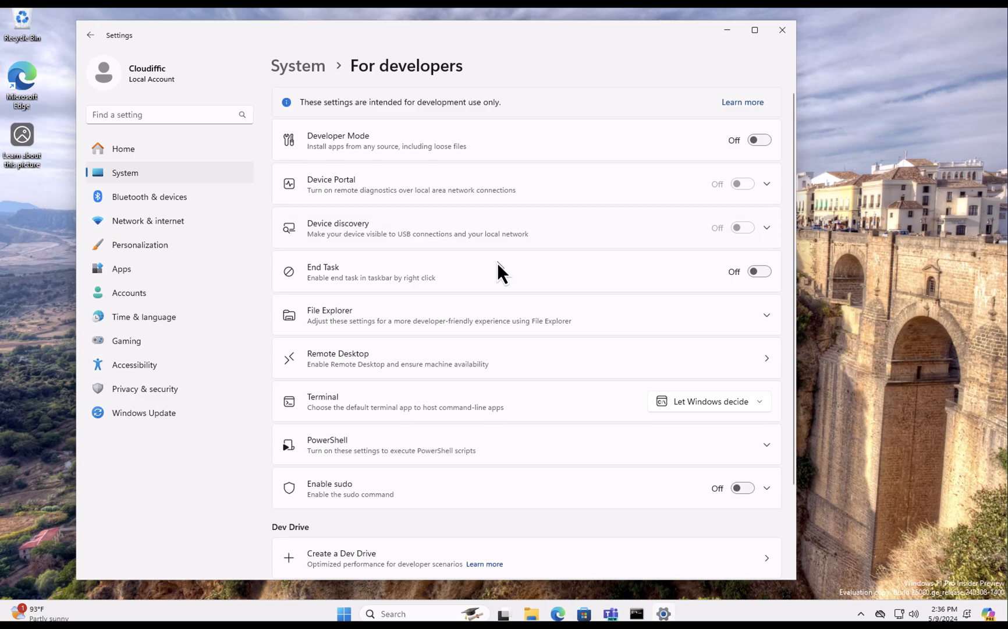
{"action": "mouse_move", "coordinate": [544, 363]}
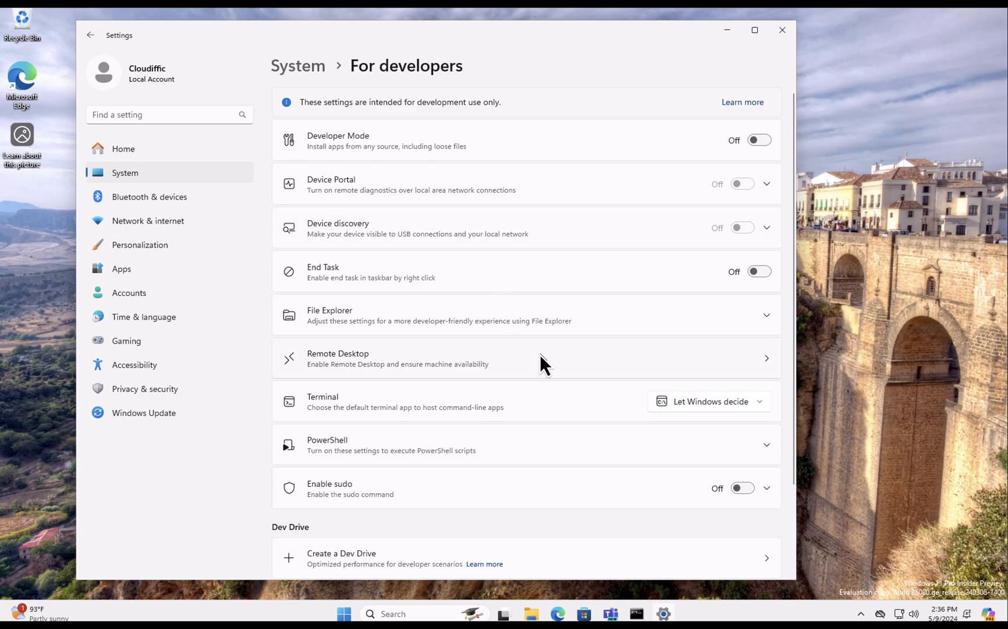
{"action": "scroll", "scroll_direction": "down", "scroll_amount": 3}
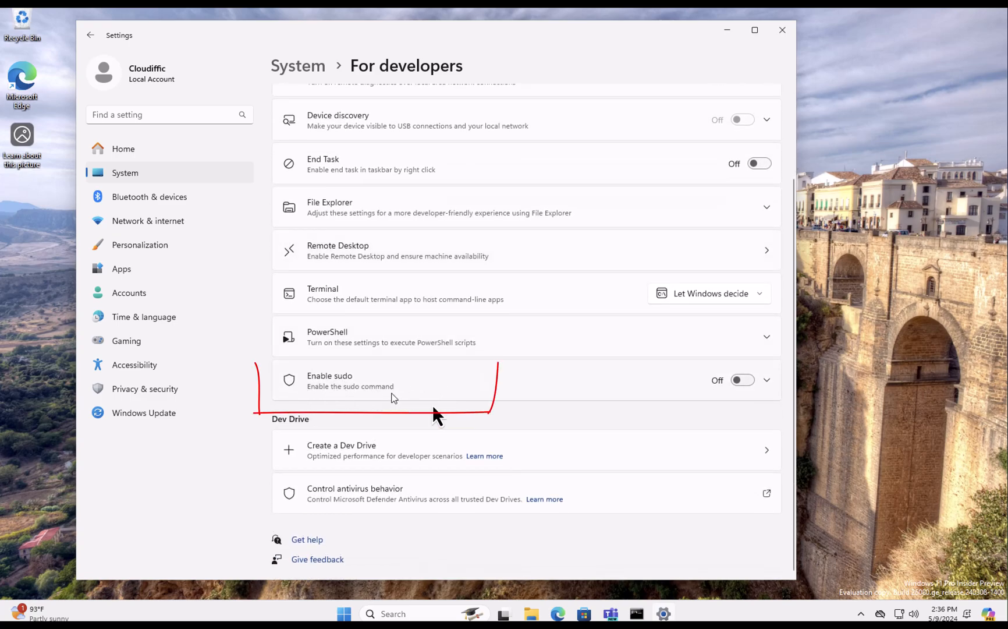
Turn on Enable sudo, confirm the warning, and set sudo to run applications Inline.
{"action": "left_click", "coordinate": [766, 379]}
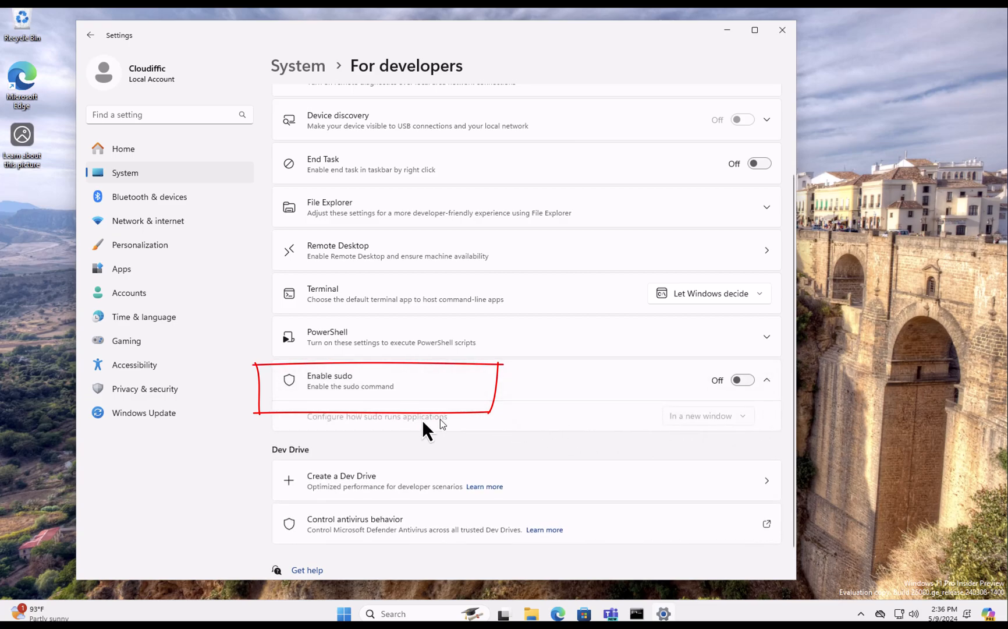
{"action": "mouse_move", "coordinate": [430, 443]}
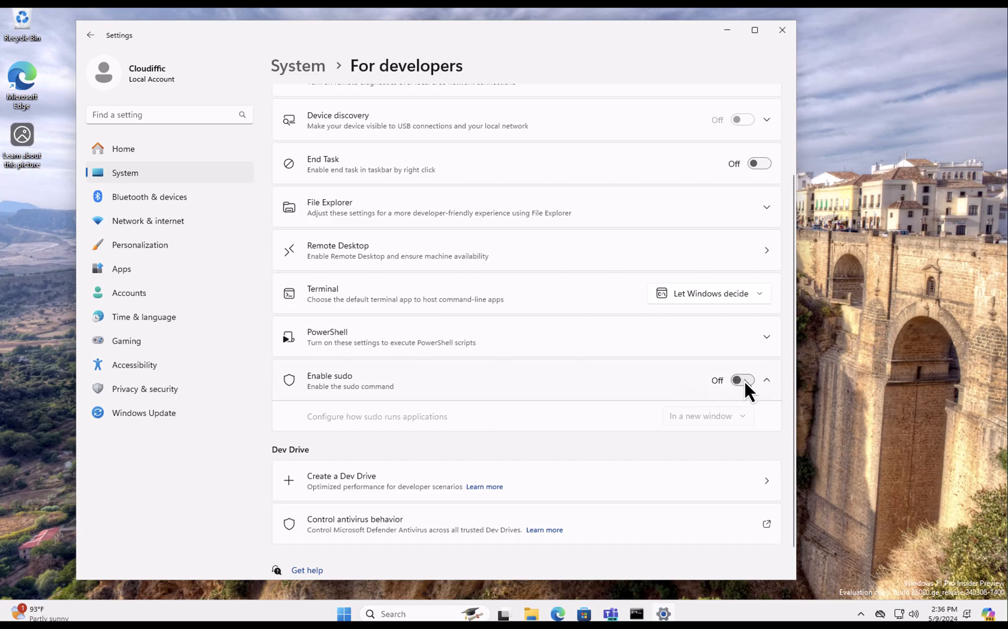
{"action": "left_click", "coordinate": [743, 379]}
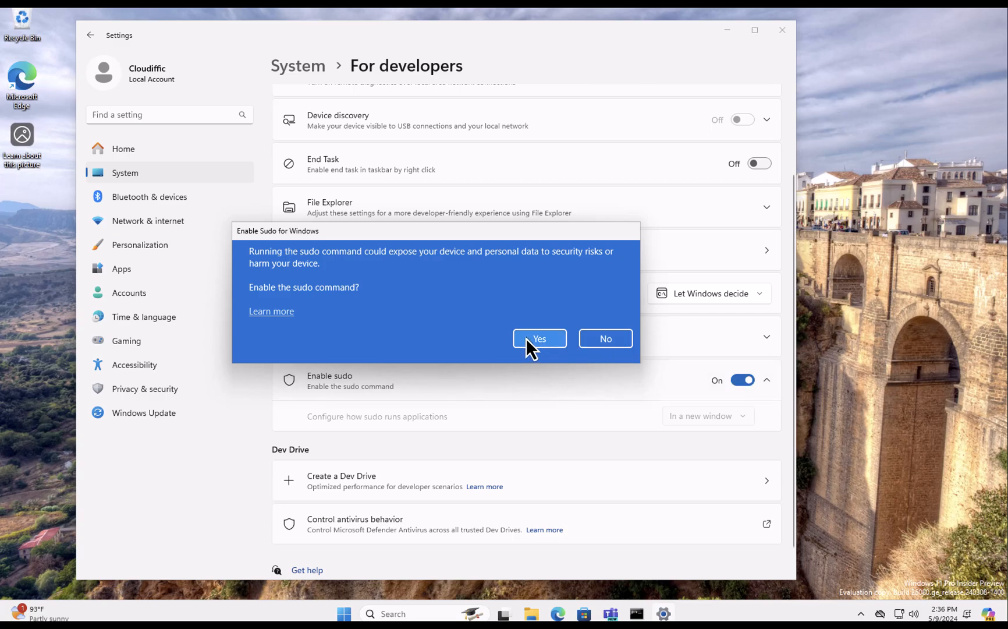
{"action": "left_click", "coordinate": [539, 338]}
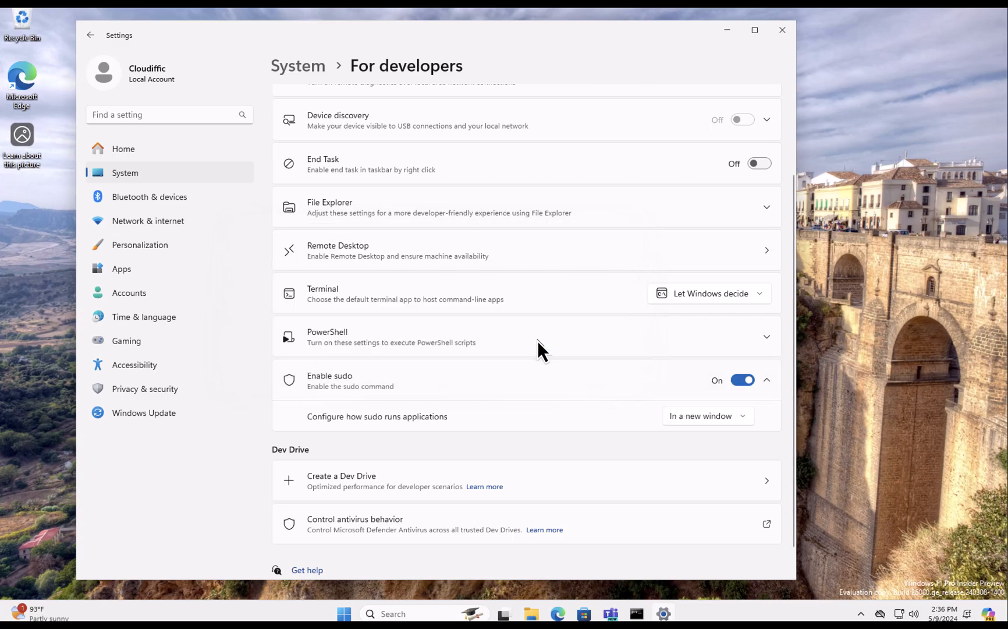
{"action": "left_click", "coordinate": [708, 416]}
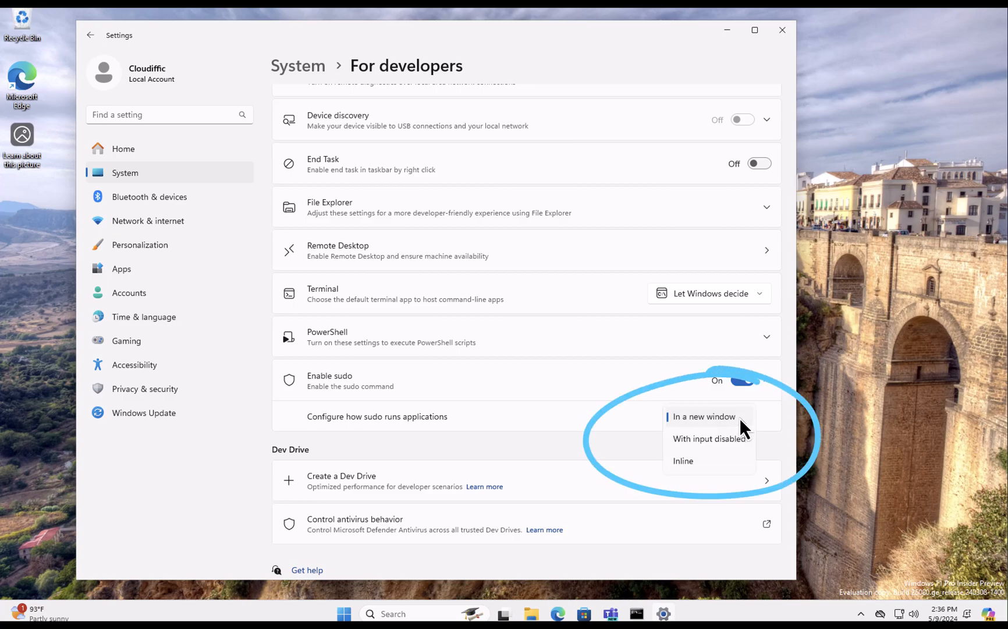
{"action": "mouse_move", "coordinate": [721, 455]}
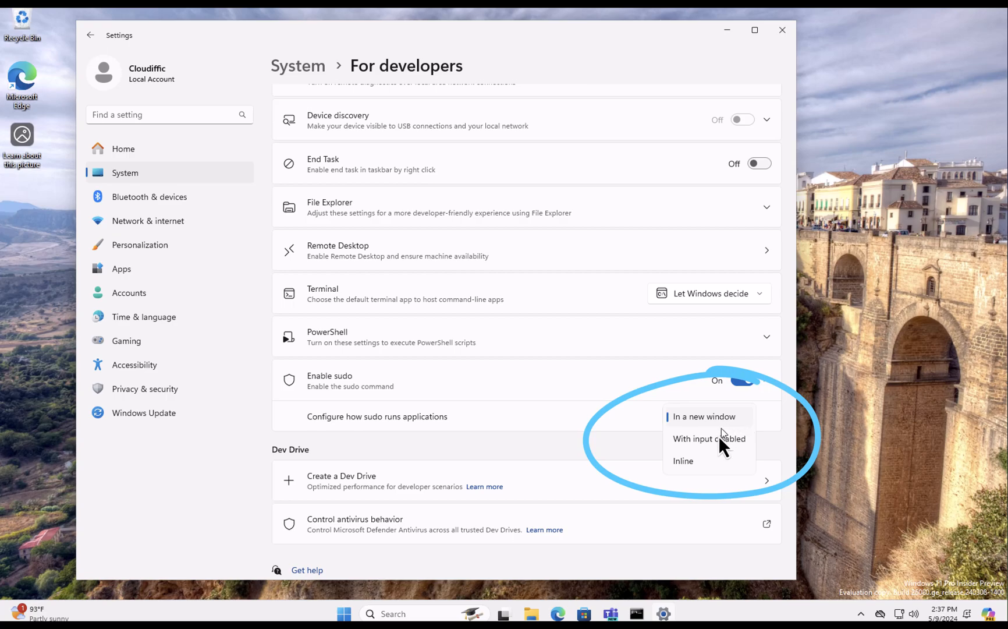
{"action": "mouse_move", "coordinate": [699, 476]}
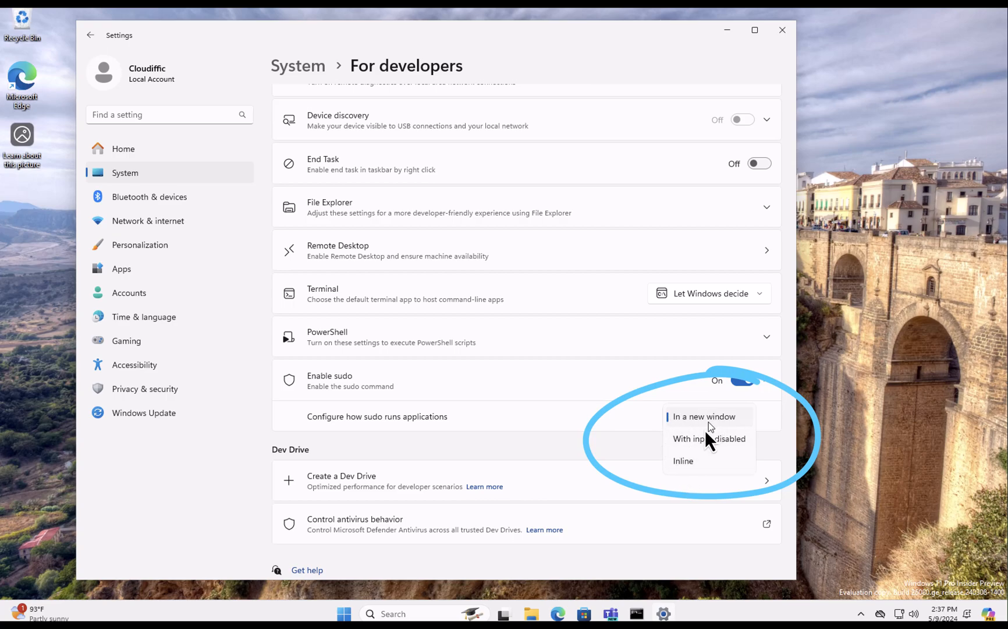
{"action": "left_click", "coordinate": [683, 460]}
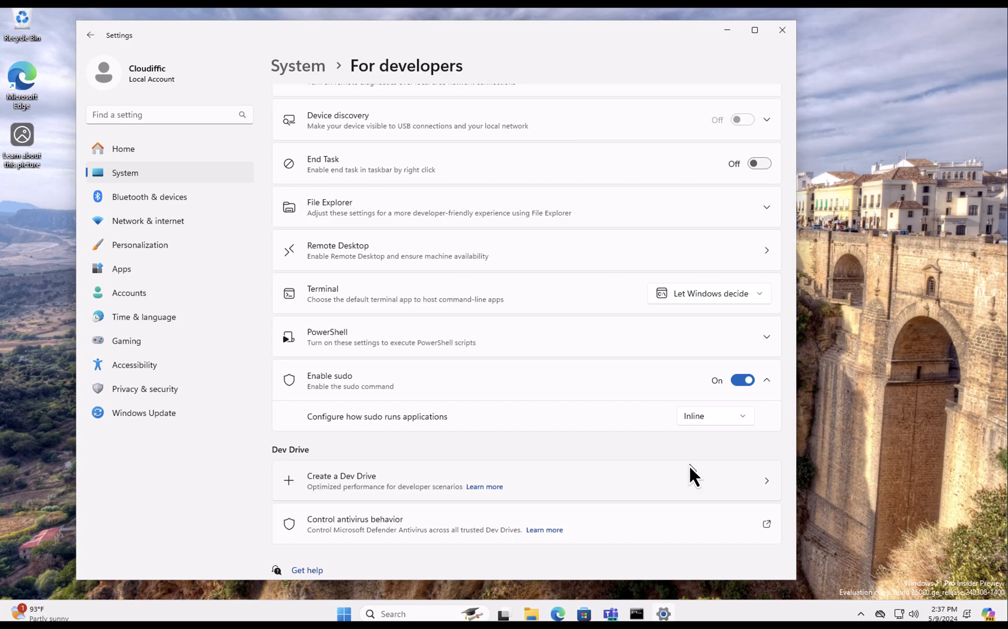
{"action": "mouse_move", "coordinate": [752, 456]}
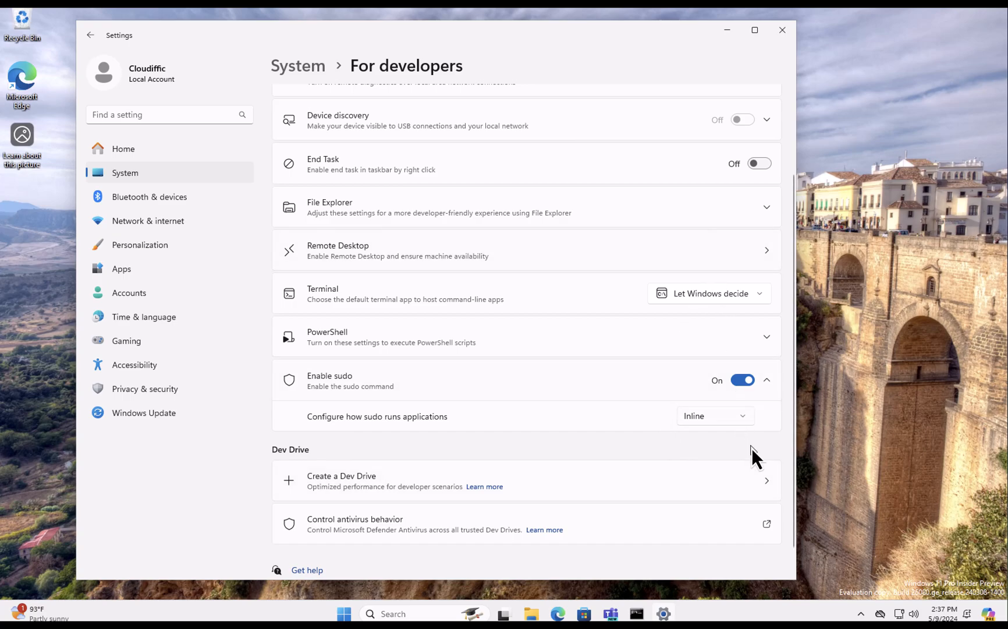
Turn sudo off, launch an administrator Command Prompt and run sudo -h, which reports sudo disabled.
{"action": "left_click", "coordinate": [742, 380]}
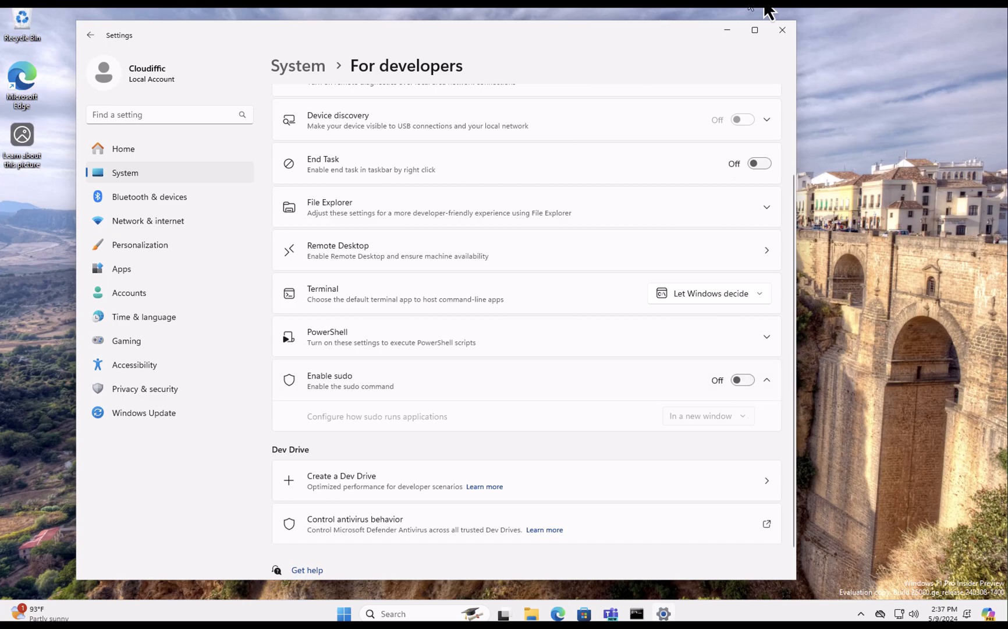
{"action": "left_click", "coordinate": [783, 29]}
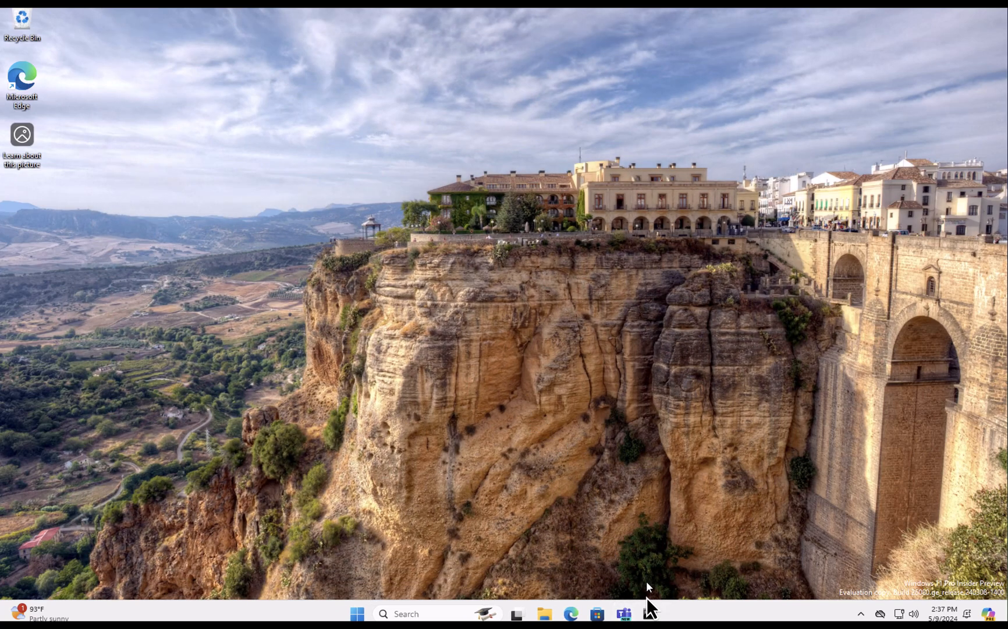
{"action": "mouse_move", "coordinate": [655, 613]}
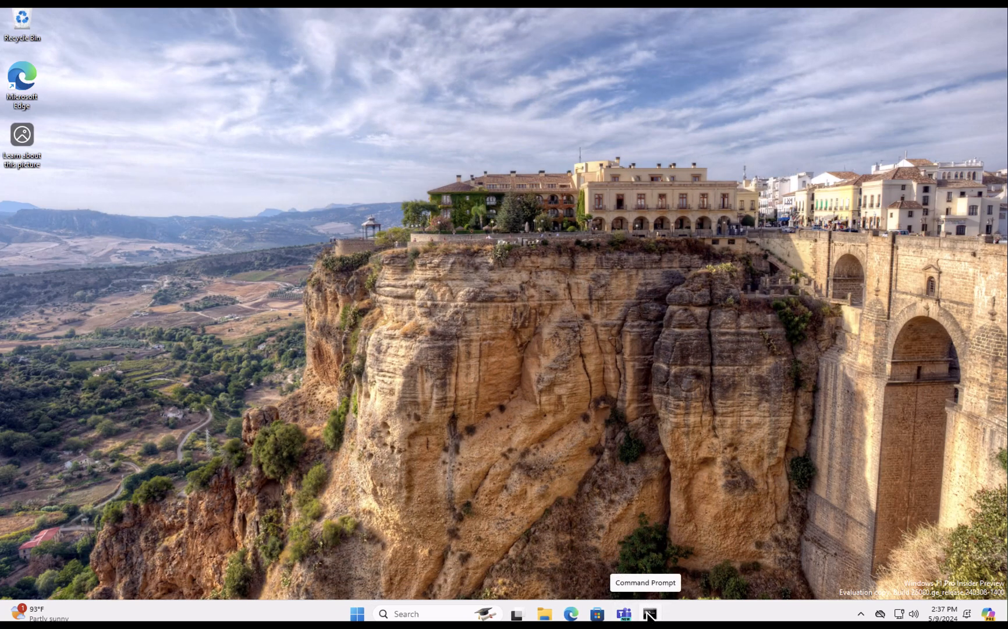
{"action": "right_click", "coordinate": [650, 613]}
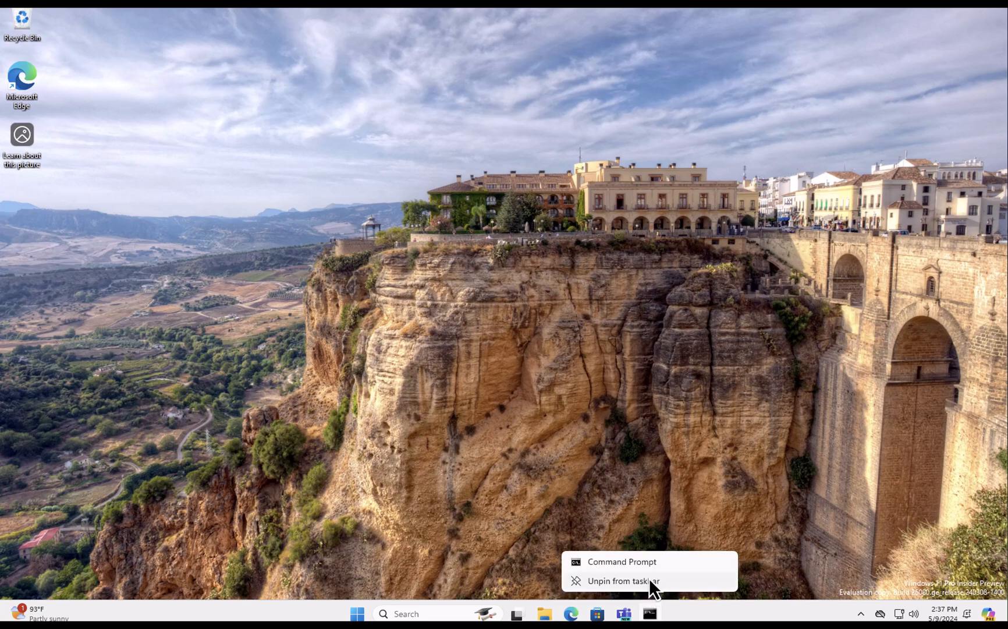
{"action": "mouse_move", "coordinate": [622, 561]}
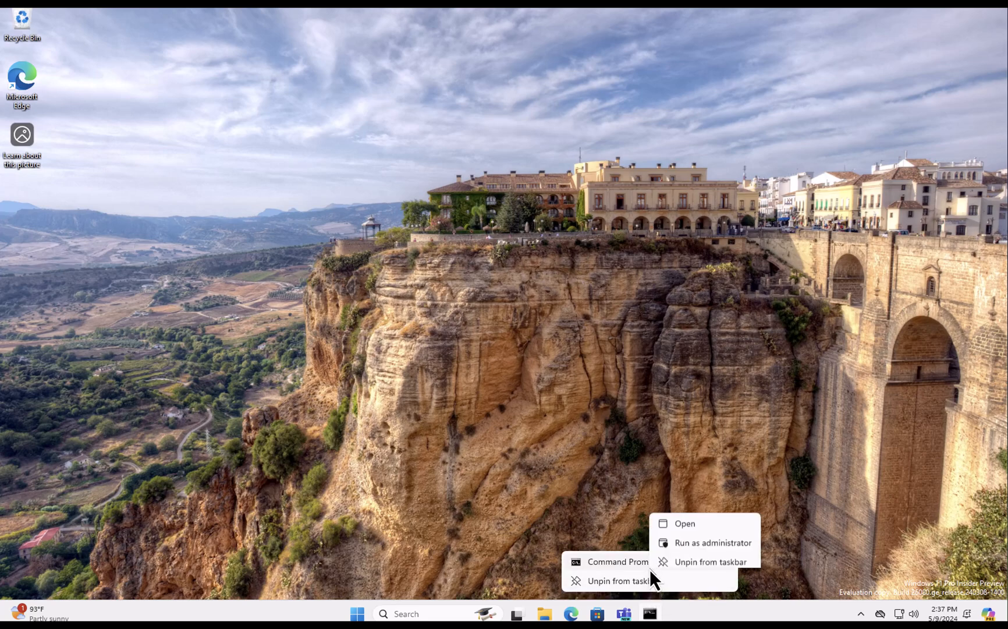
{"action": "left_click", "coordinate": [716, 543]}
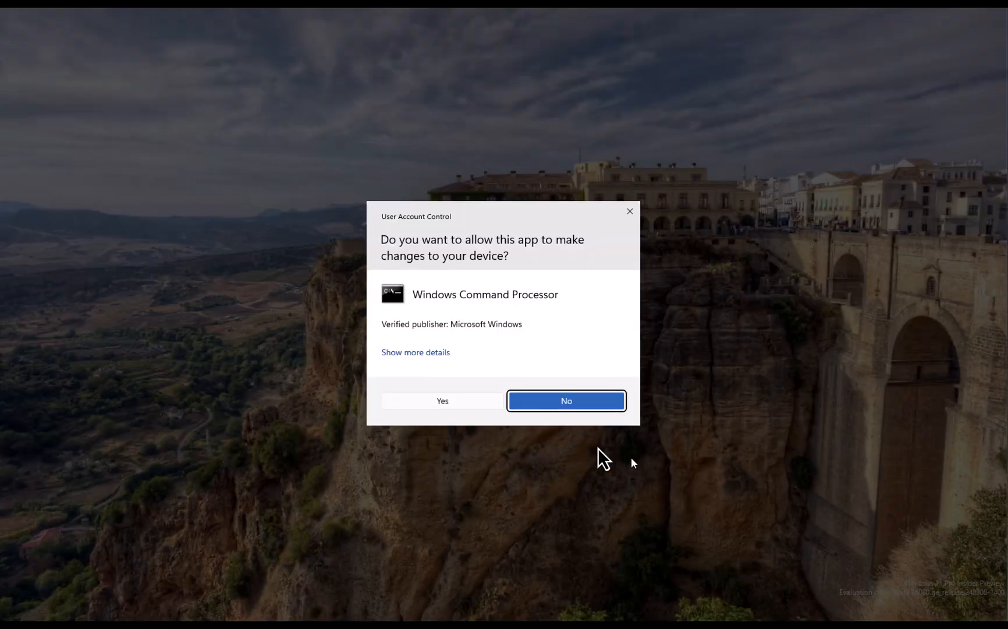
{"action": "left_click", "coordinate": [443, 400]}
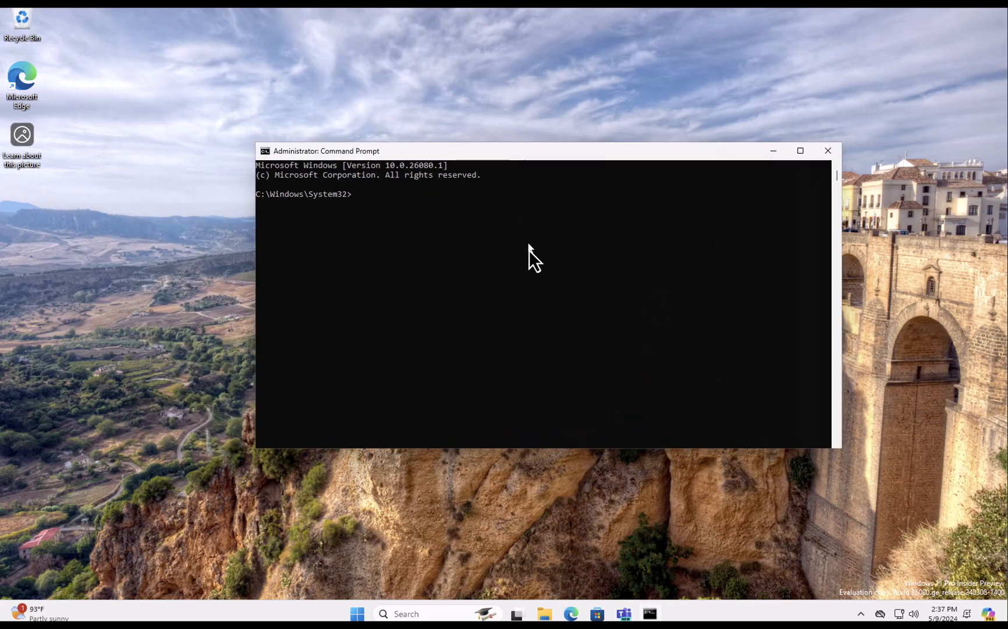
{"action": "mouse_move", "coordinate": [518, 248]}
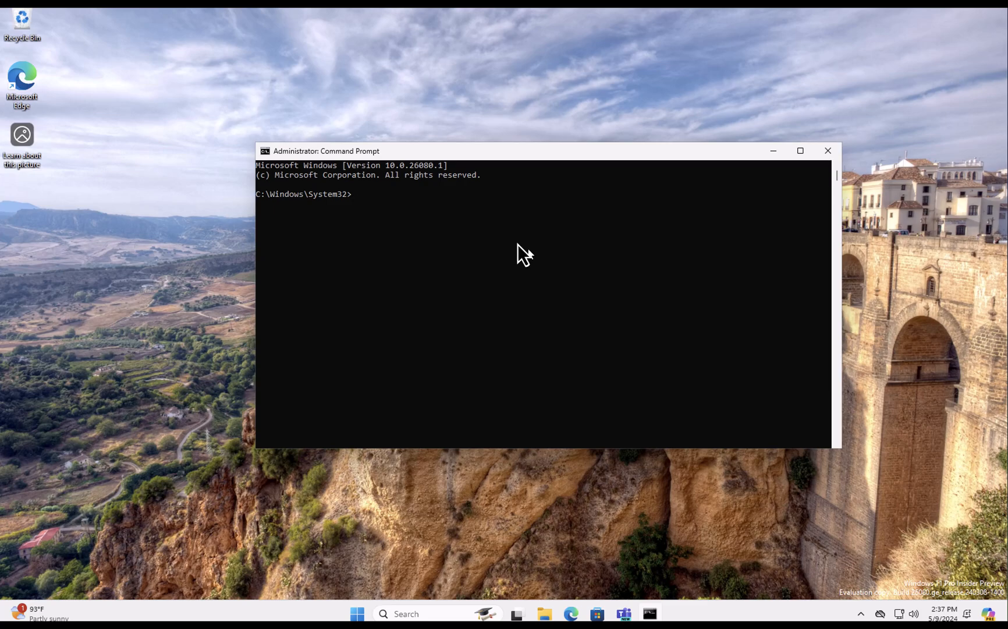
{"action": "mouse_move", "coordinate": [480, 264]}
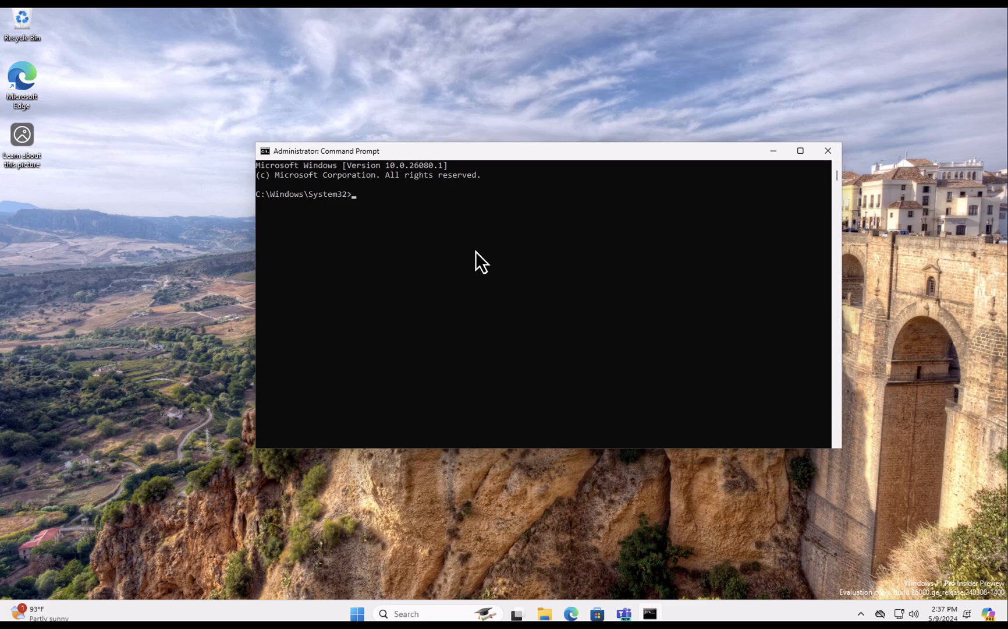
{"action": "type", "text": "sudo -h"}
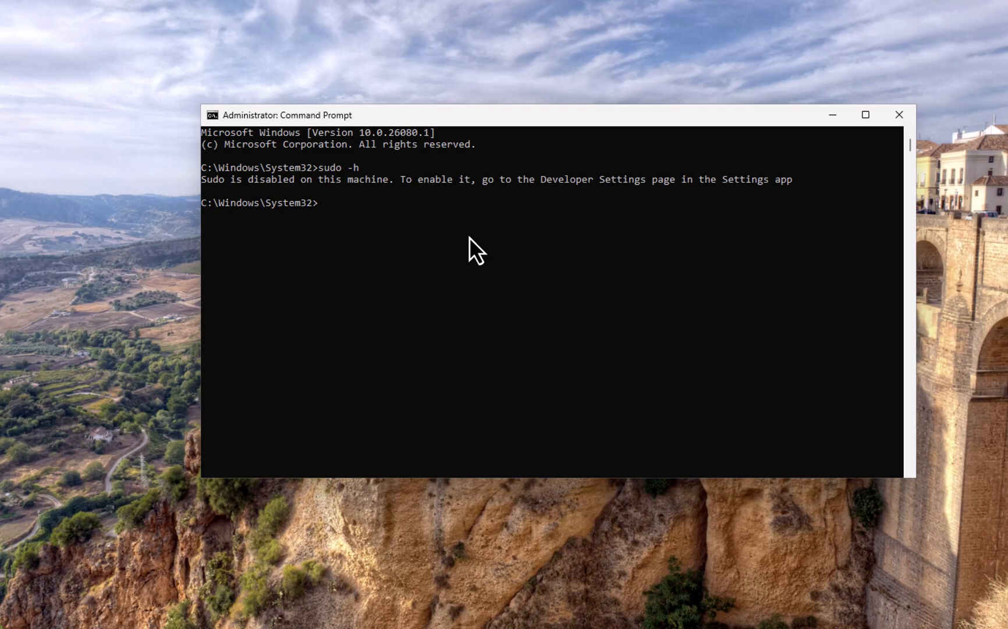
{"action": "mouse_move", "coordinate": [744, 189]}
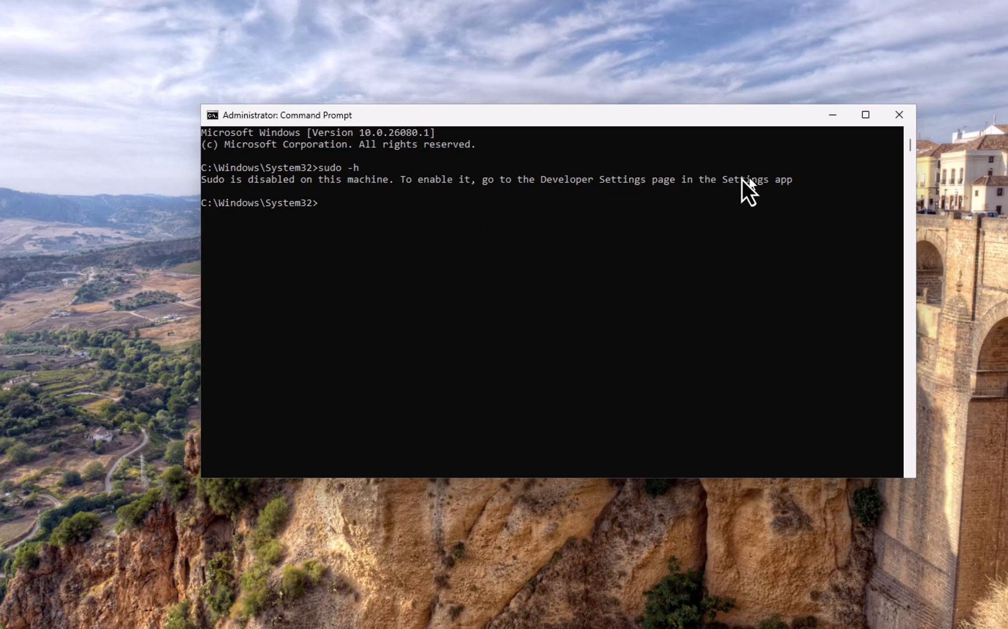
{"action": "mouse_move", "coordinate": [337, 226]}
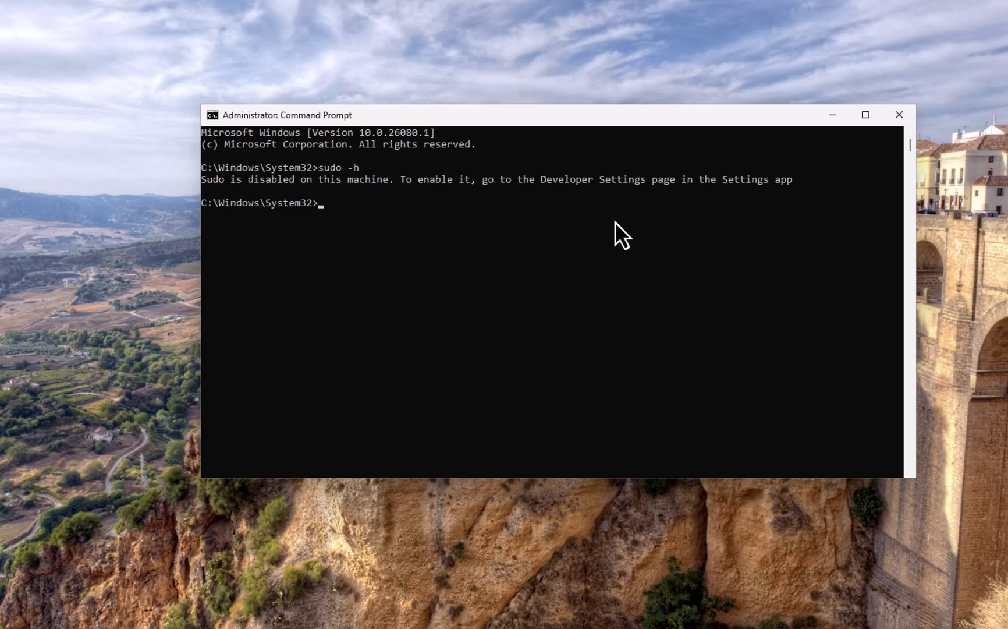
Run 'sudo config --enable normal' so sudo is re-enabled in Inline mode.
{"action": "type", "text": "sudo config"}
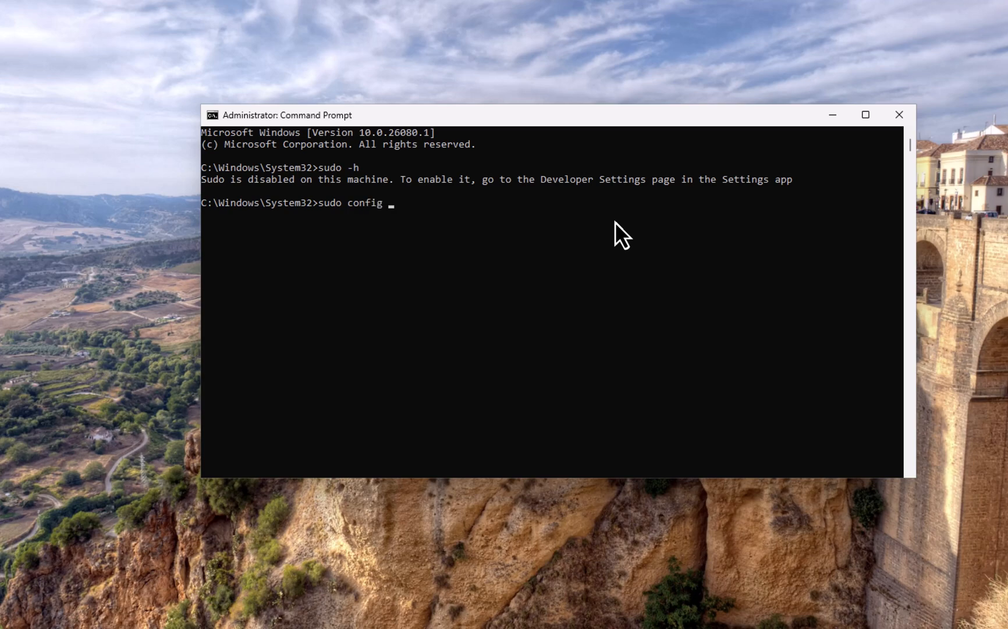
{"action": "type", "text": "--enable normal"}
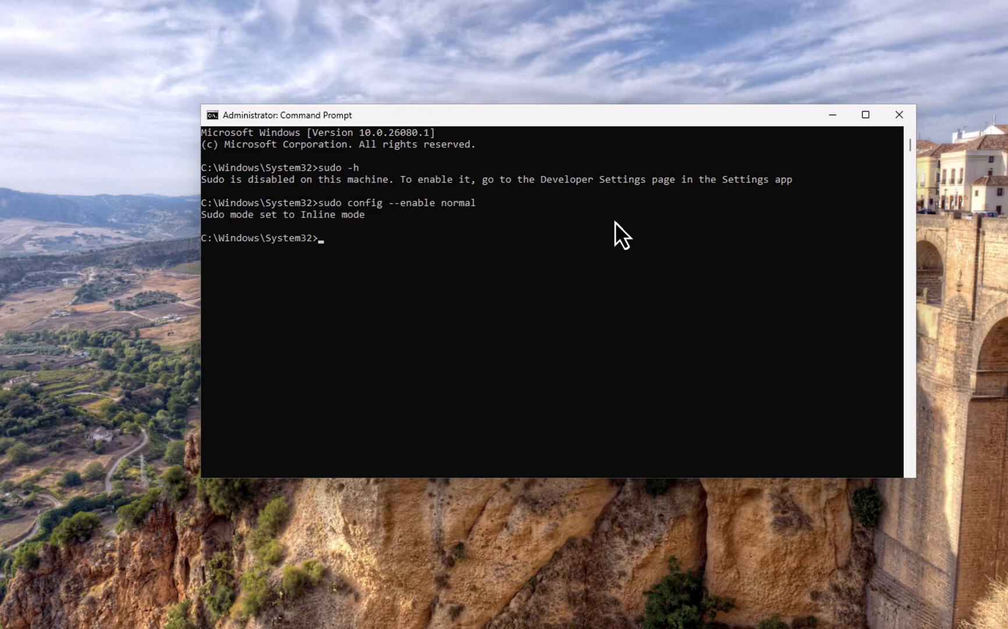
{"action": "mouse_move", "coordinate": [252, 232]}
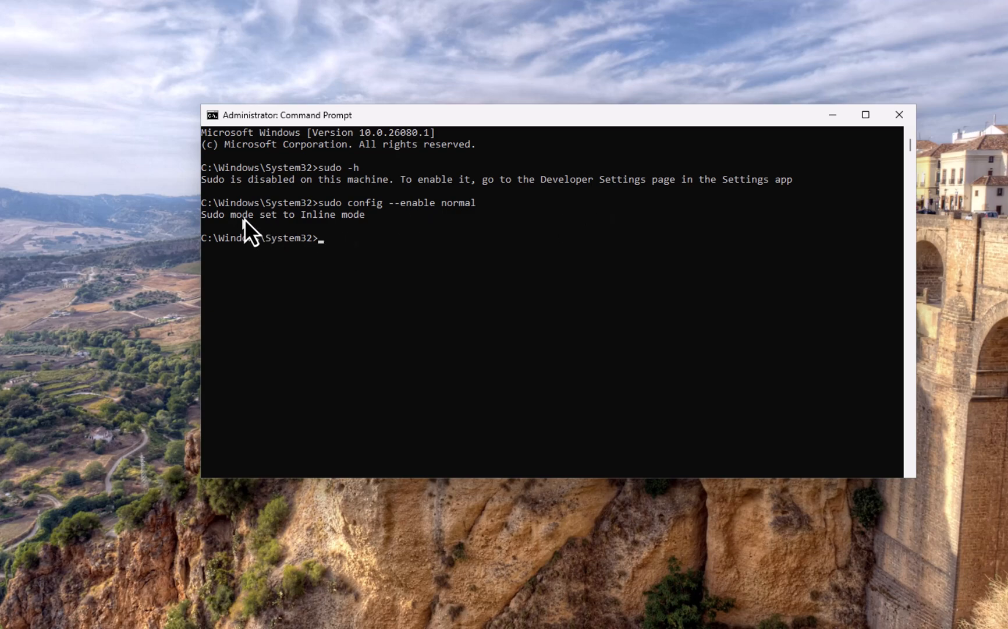
{"action": "mouse_move", "coordinate": [557, 256]}
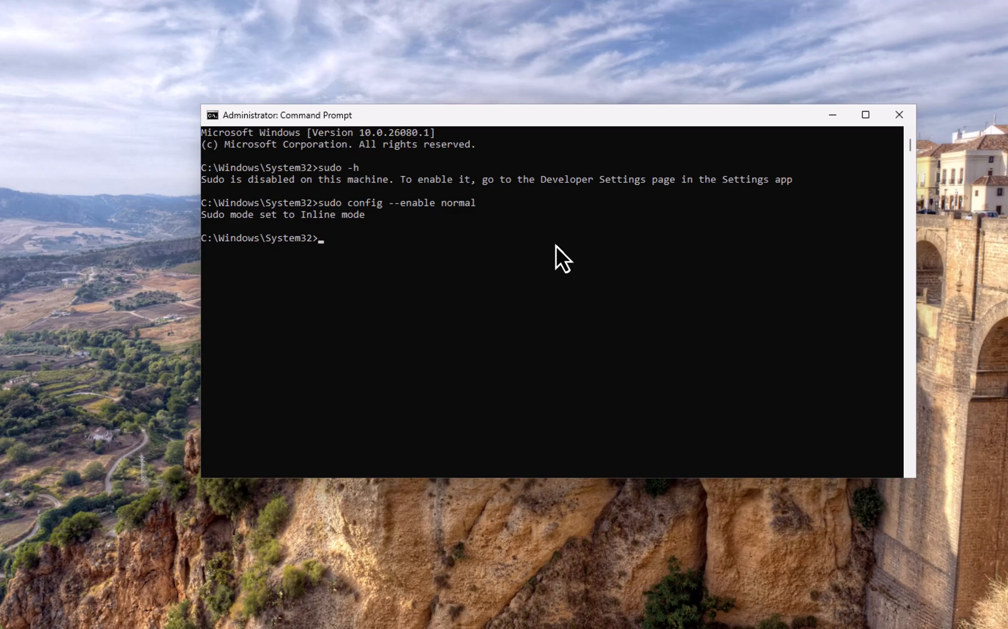
Run 'sudo config --enable forceNewWindow' after correcting the casing, then set it back with '--enable normal'.
{"action": "type", "text": "sudo config --enable normal"}
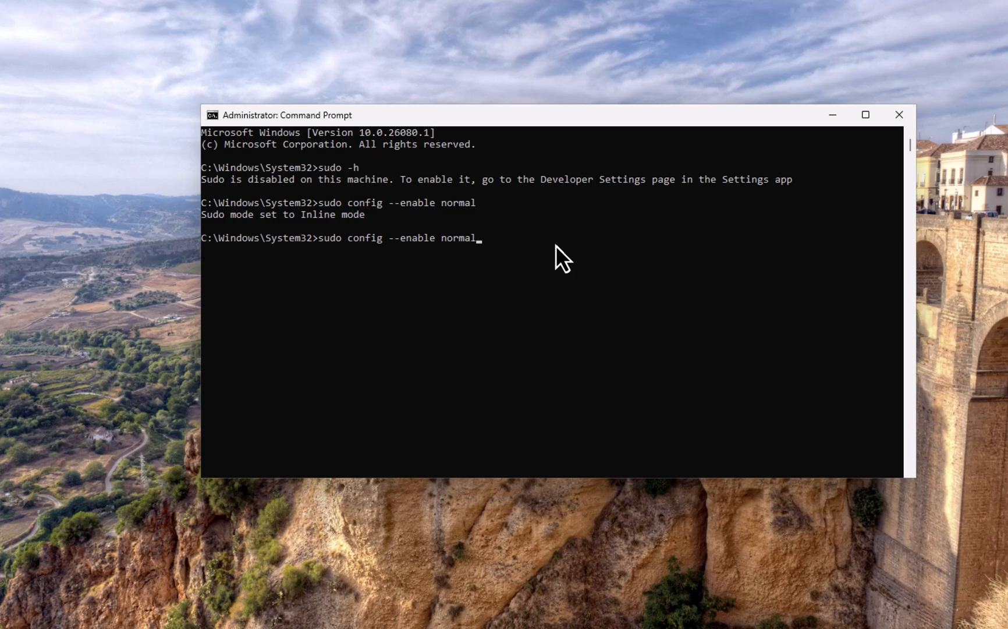
{"action": "key", "text": "Backspace"}
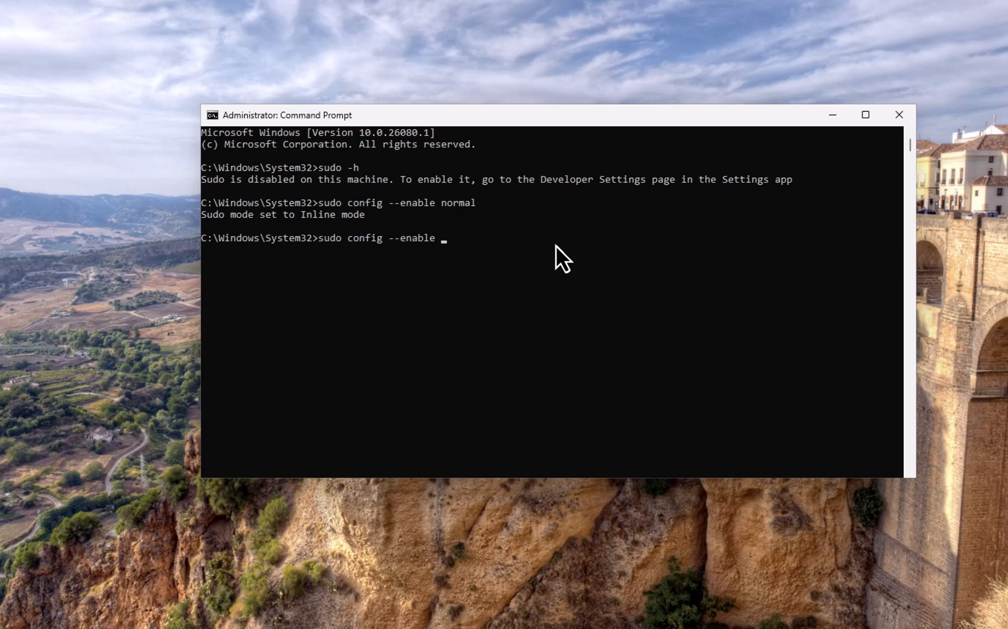
{"action": "type", "text": "for"}
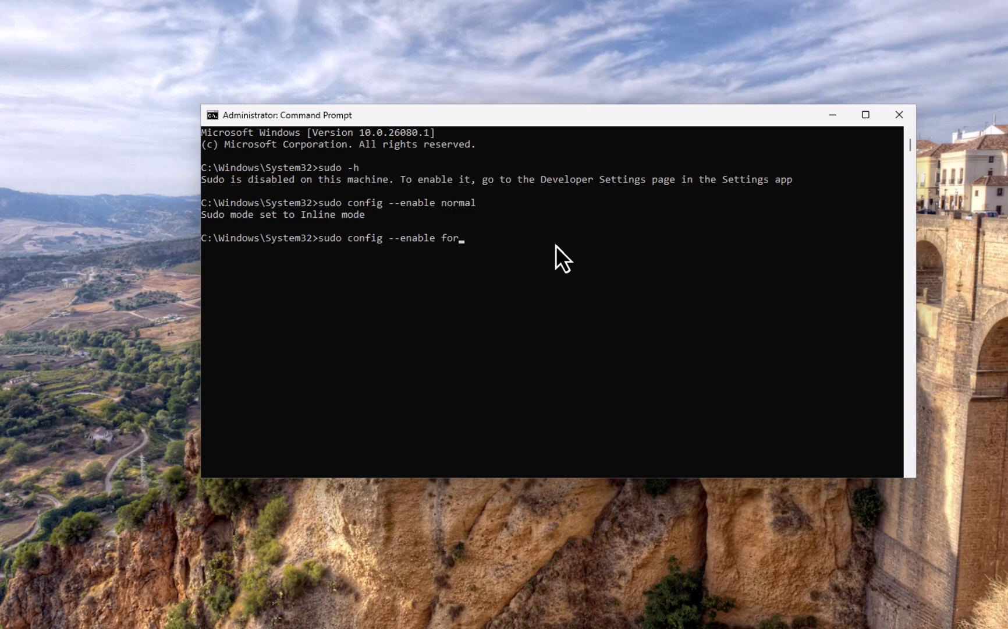
{"action": "type", "text": "cenewwindow"}
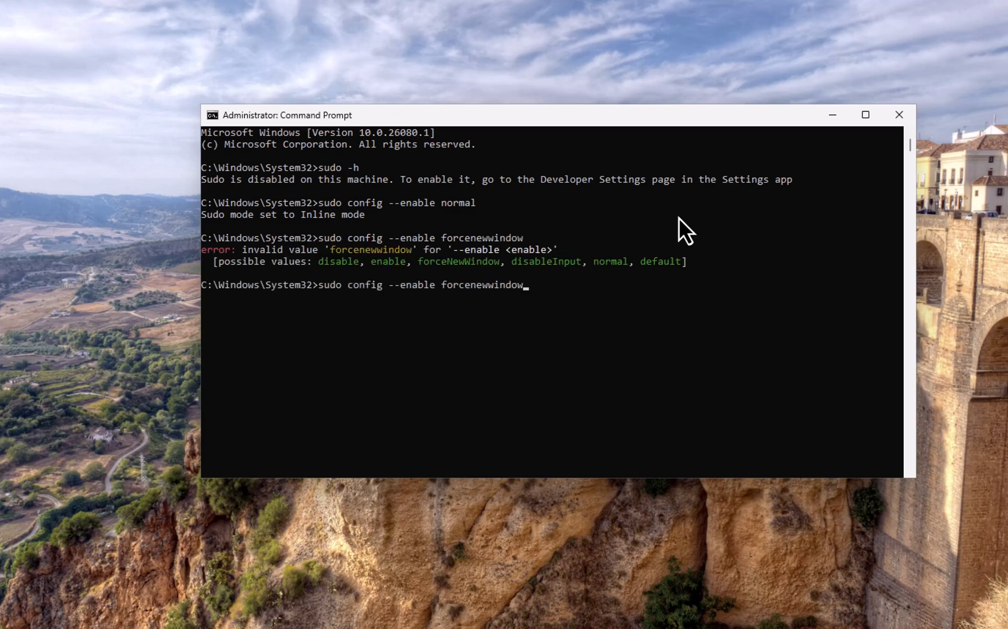
{"action": "key", "text": "Backspace"}
{"action": "type", "text": "NewW"}
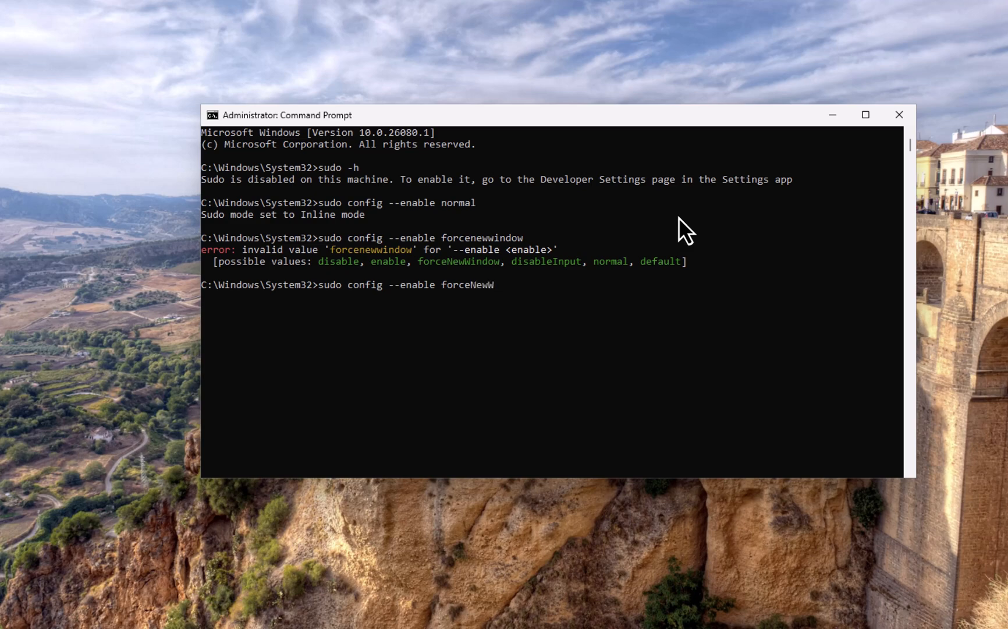
{"action": "key", "text": "Enter"}
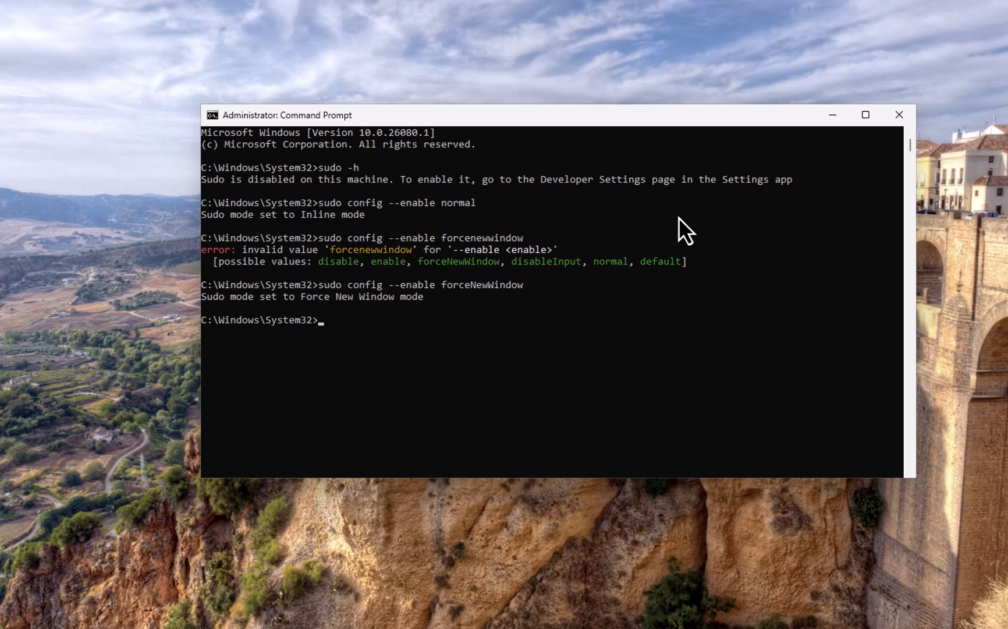
{"action": "type", "text": "sudo config --enable forcenewwindow"}
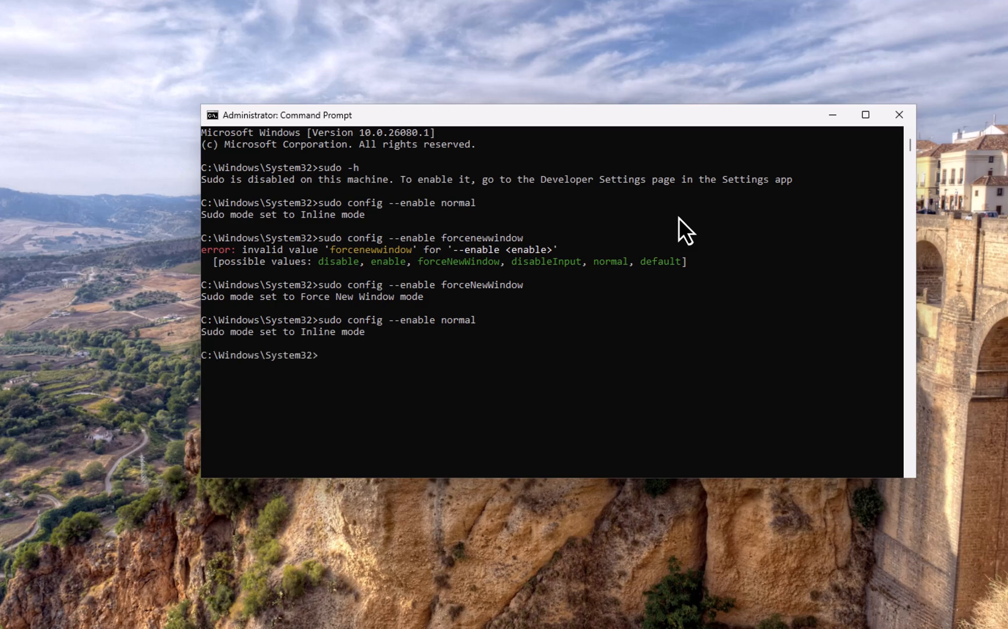
Show sudo's help with 'sudo -h', try the erroring 'sudo -H', then clear the console with cls.
{"action": "type", "text": "sudo -h"}
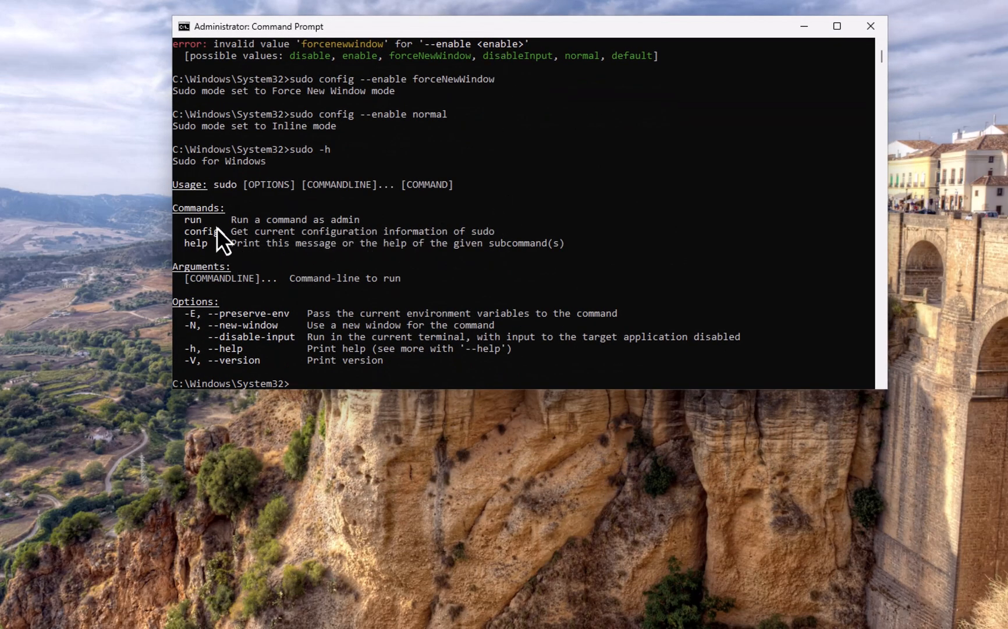
{"action": "mouse_move", "coordinate": [204, 265]}
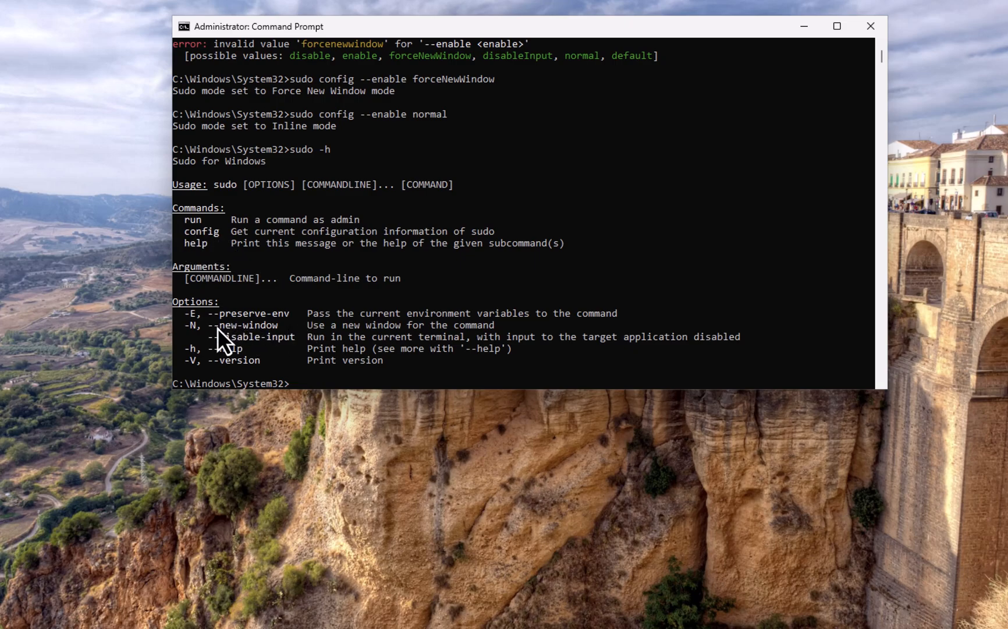
{"action": "mouse_move", "coordinate": [285, 370]}
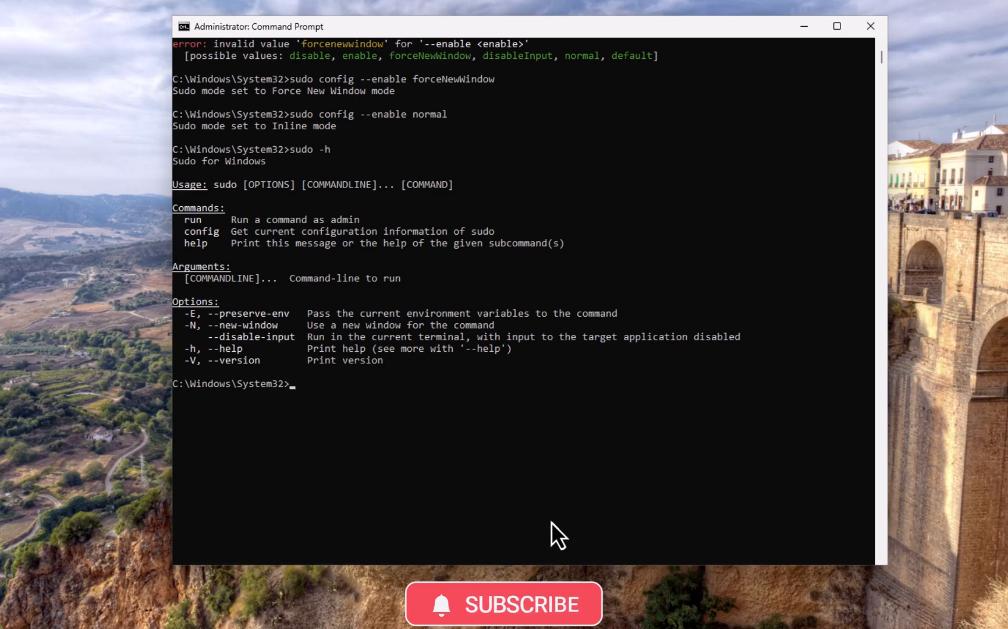
{"action": "type", "text": "sudo -H"}
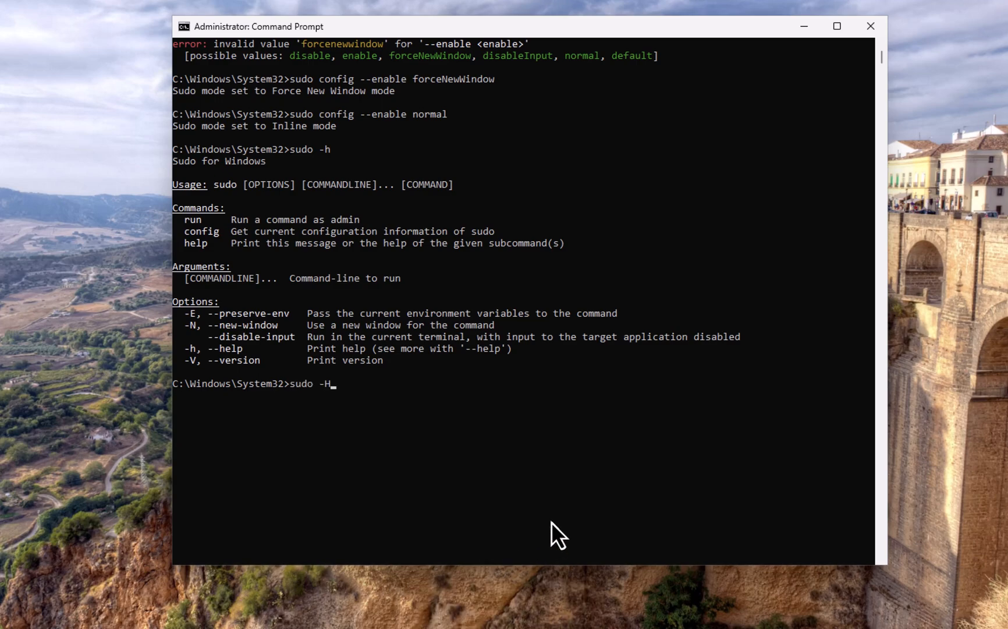
{"action": "key", "text": "Enter"}
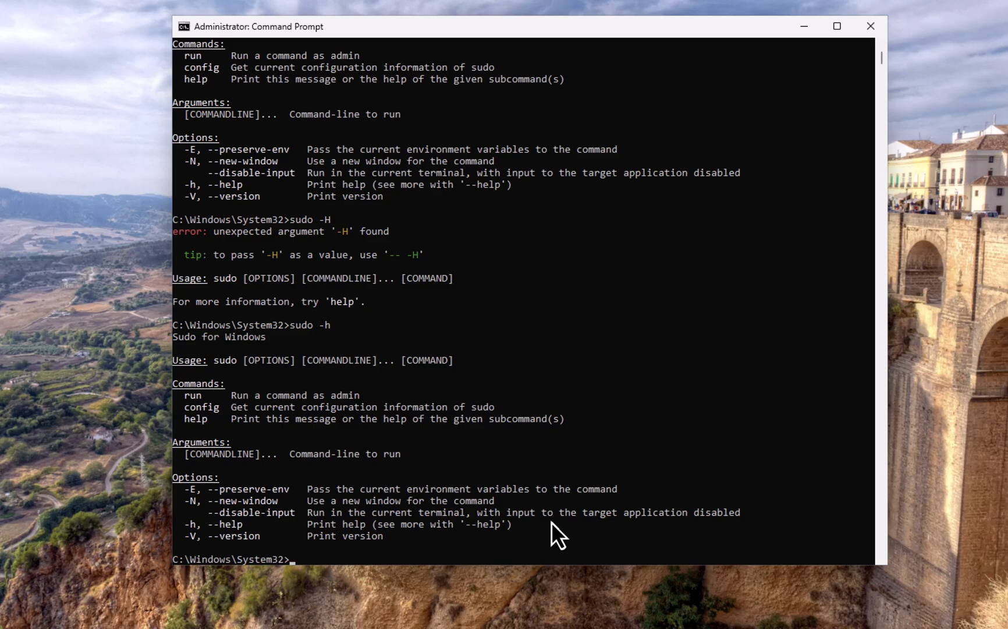
{"action": "type", "text": "cl"}
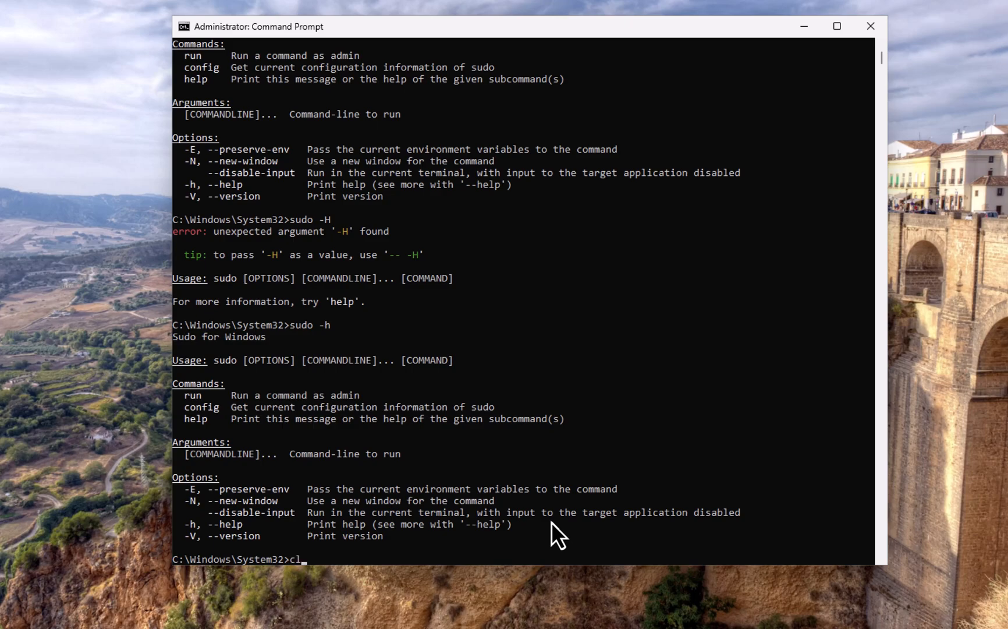
{"action": "key", "text": "Enter"}
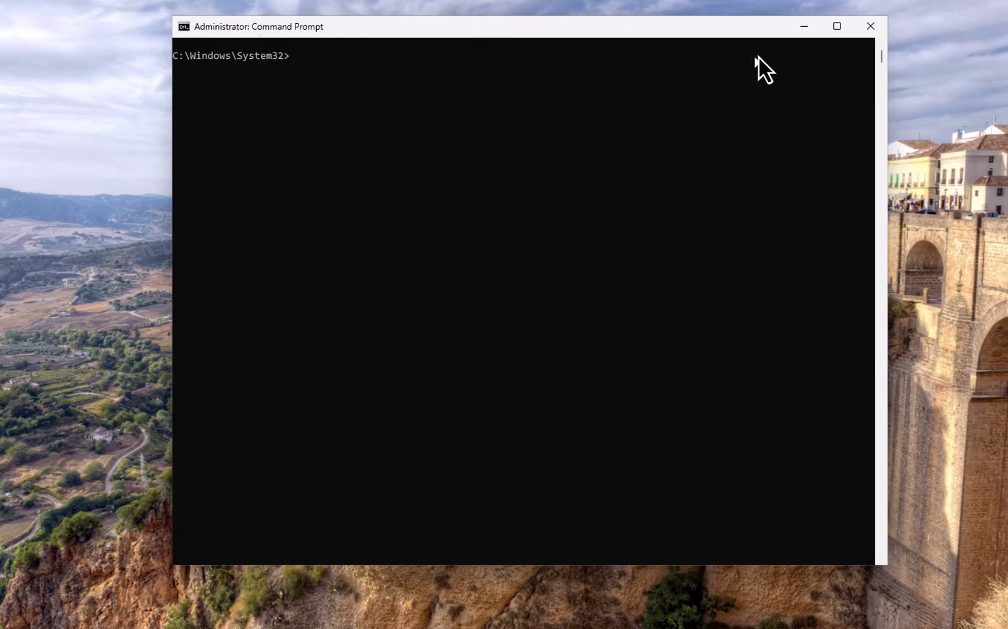
Close the admin prompt, start a normal Command Prompt and list C:\ with dir, showing SudoTest.txt.
{"action": "left_click", "coordinate": [871, 26]}
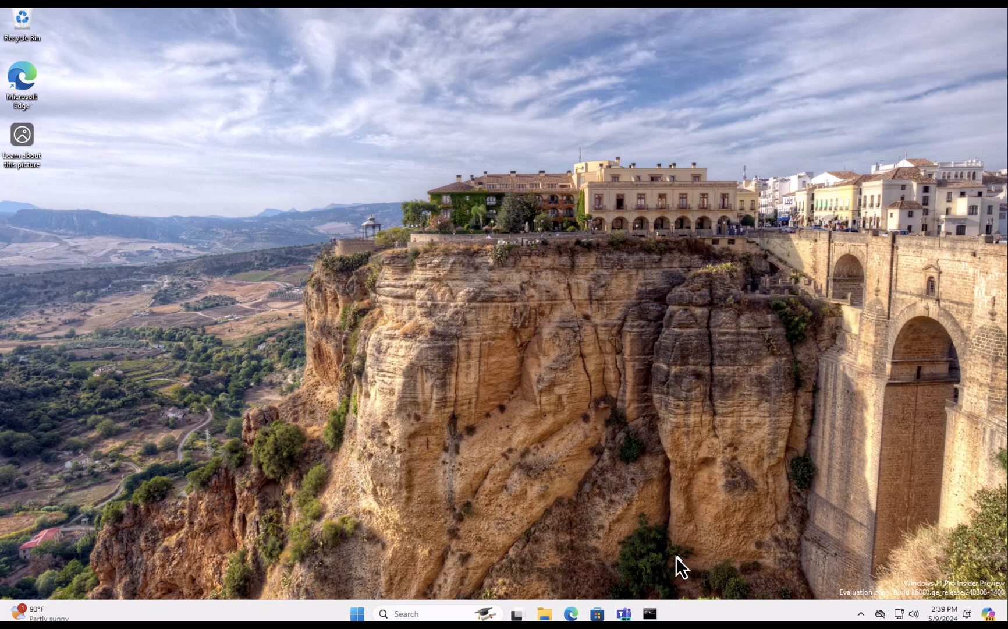
{"action": "mouse_move", "coordinate": [651, 613]}
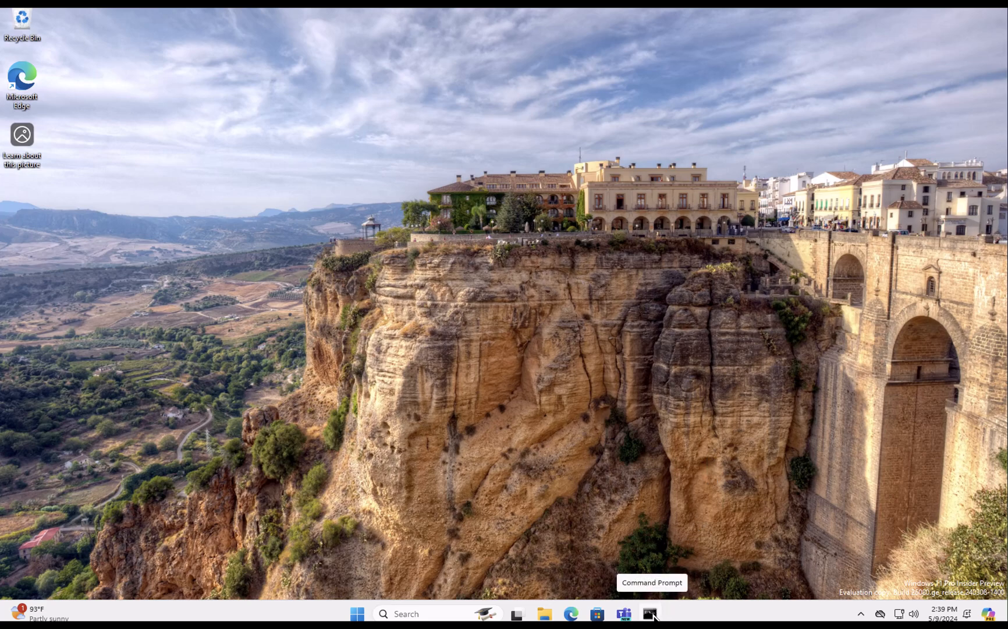
{"action": "left_click", "coordinate": [652, 613]}
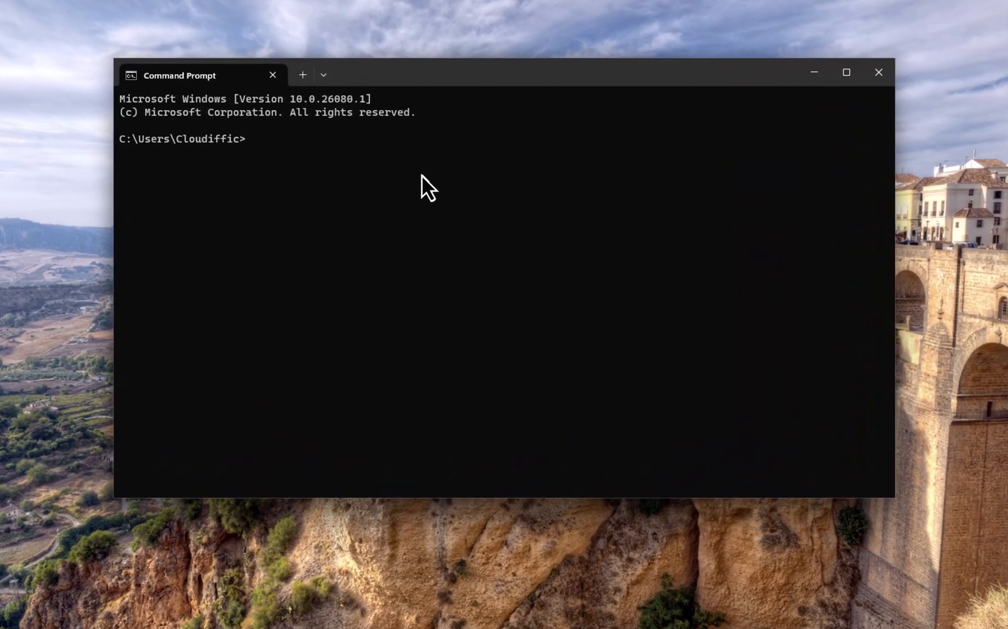
{"action": "type", "text": "cd\\"}
{"action": "type", "text": "dir"}
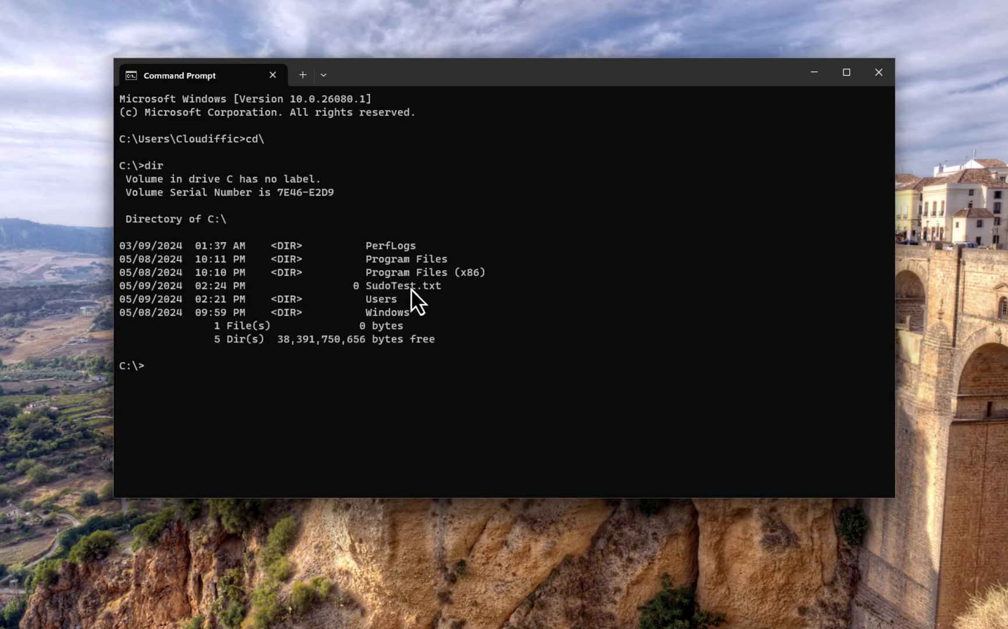
{"action": "mouse_move", "coordinate": [211, 235]}
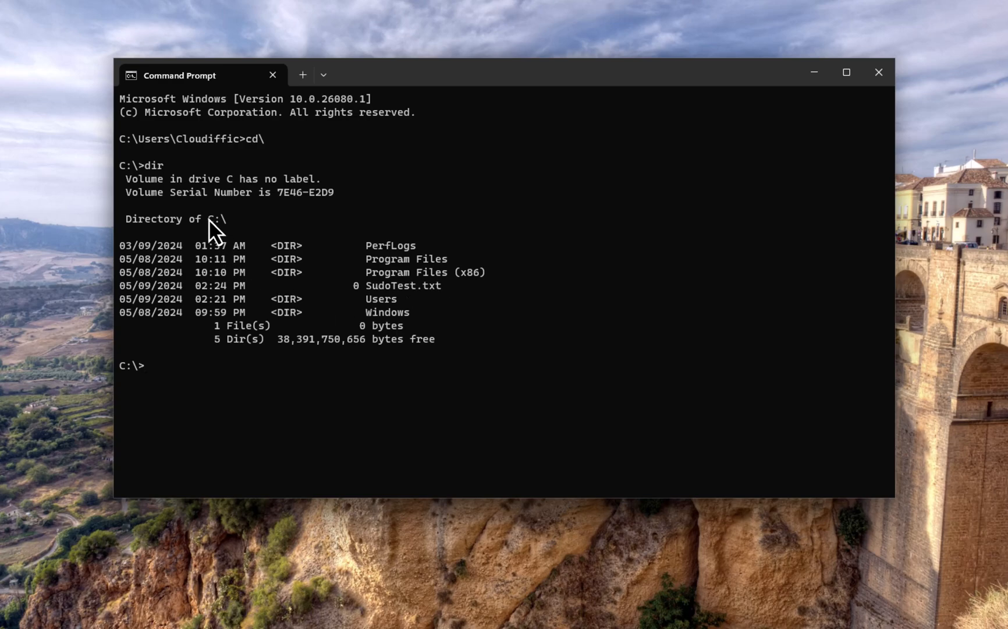
{"action": "mouse_move", "coordinate": [576, 347]}
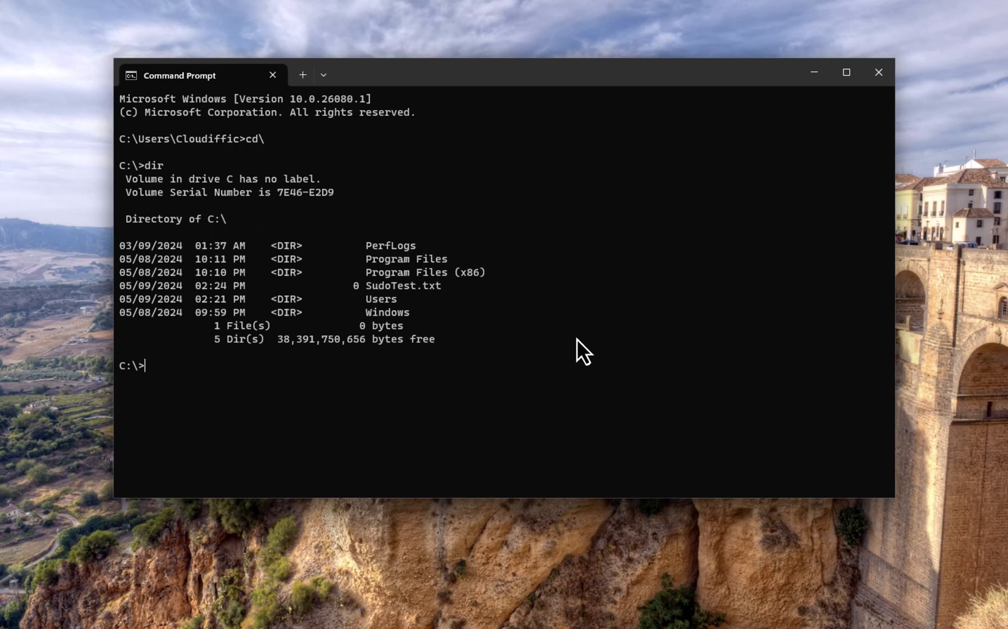
After 'del SudoTest.txt' is denied, run 'sudo del SudoTest.txt' and approve the UAC prompt.
{"action": "type", "text": "del SudoTest.txt"}
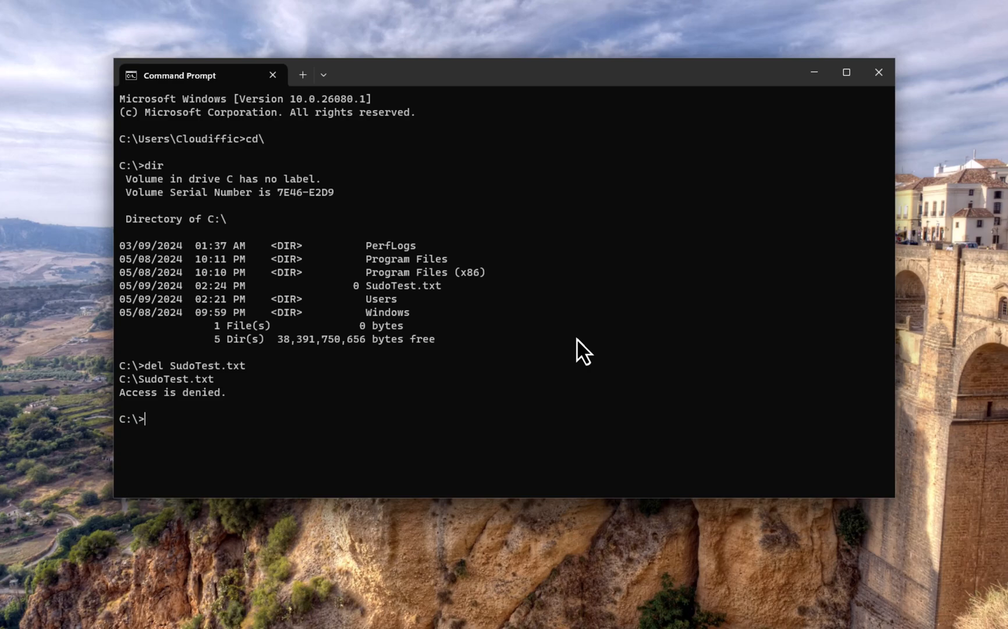
{"action": "type", "text": "del SudoTest.txt"}
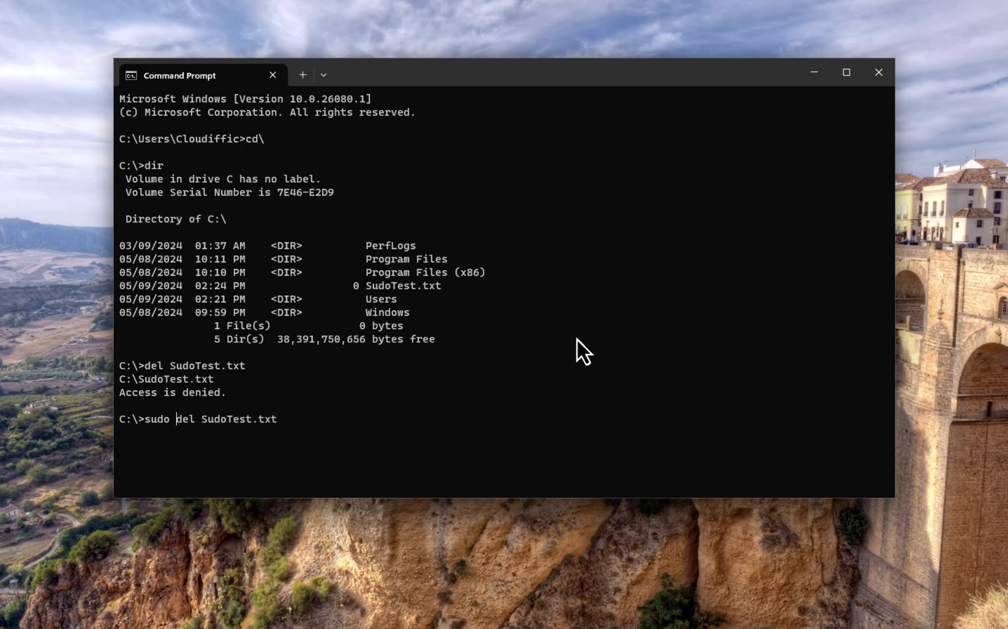
{"action": "key", "text": "Enter"}
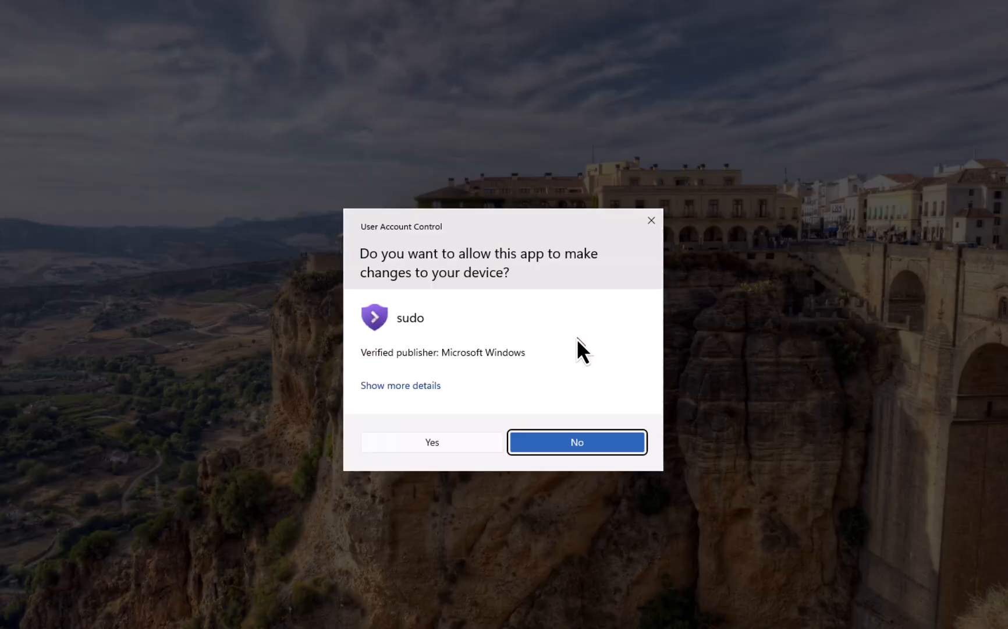
{"action": "left_click", "coordinate": [431, 441]}
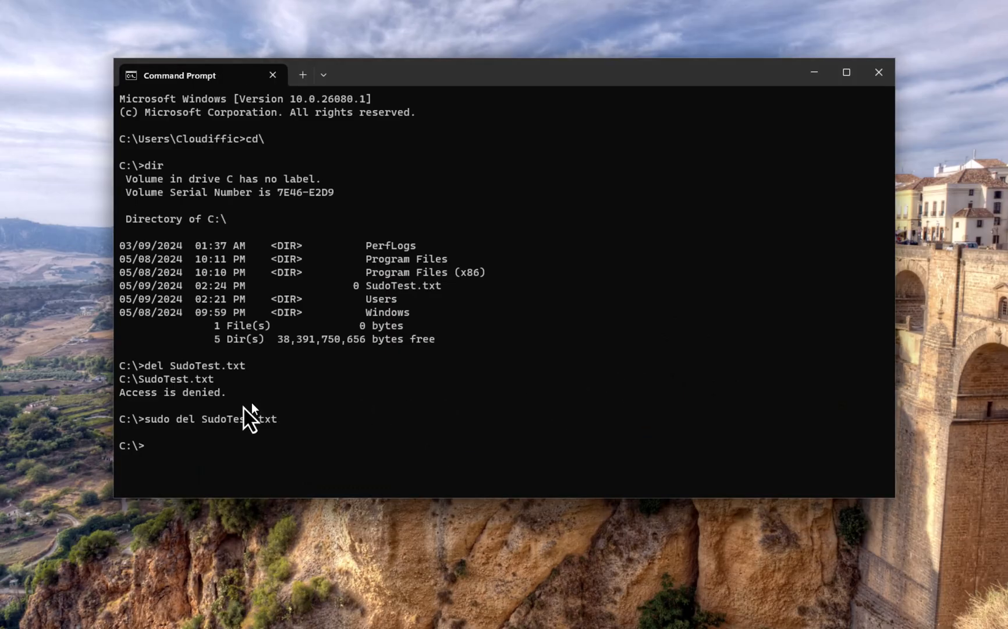